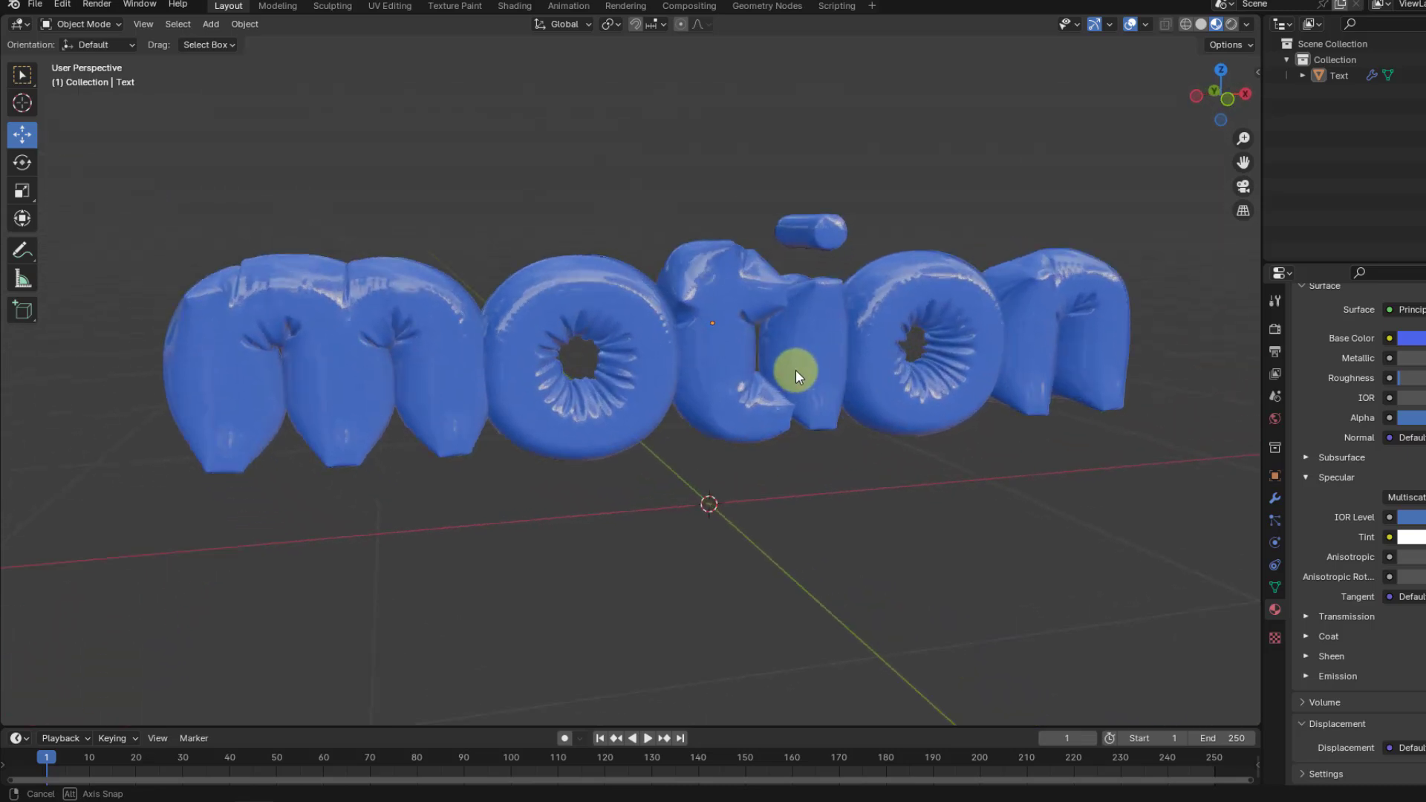
Step: Start a fresh scene with a new Text object in edit mode, its default characters deleted
{"action": "left_click_drag", "start_coordinate": [796, 376], "coordinate": [855, 395]}
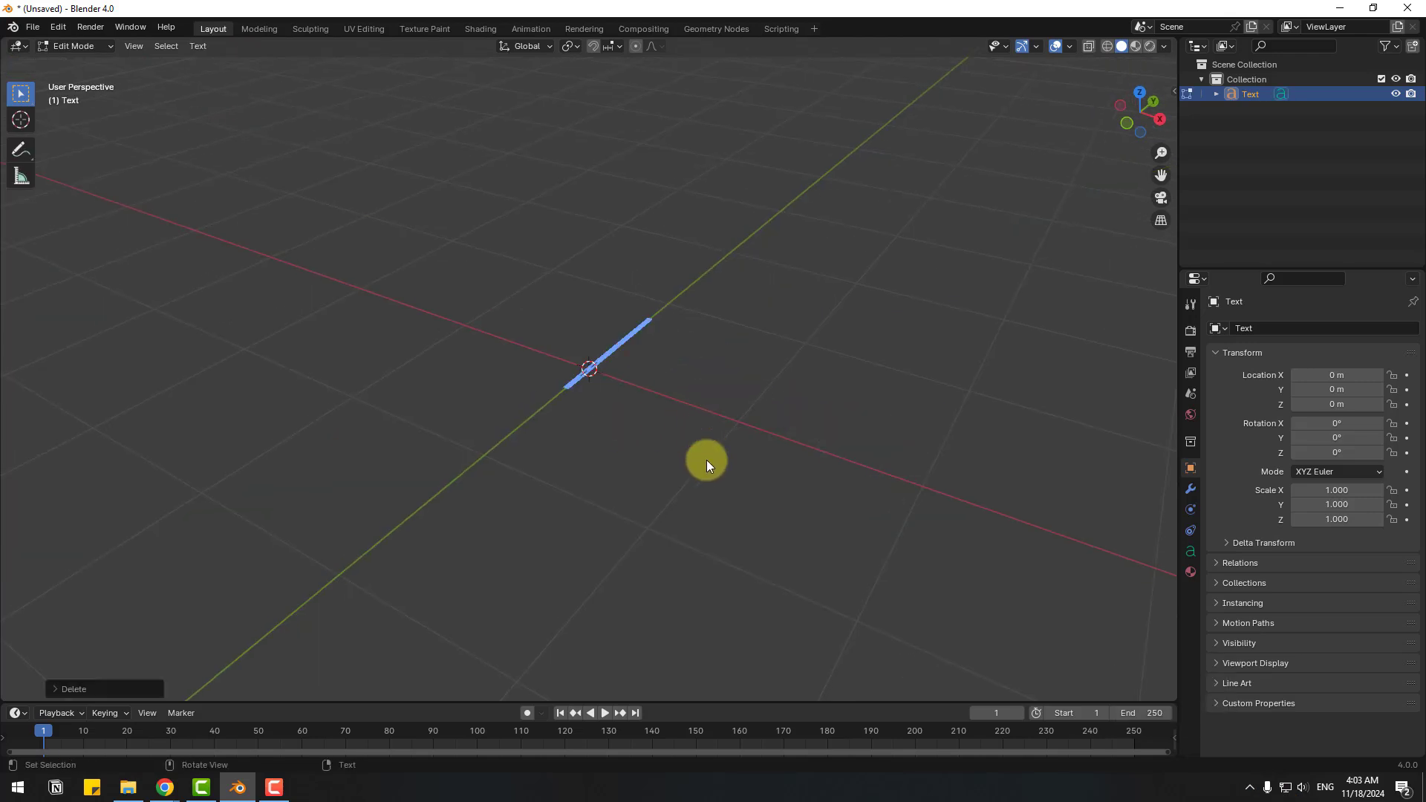
Step: Make the text read 'motion', leave editing and set Geometry to Origin, showing its text data settings
{"action": "type", "text": "motion"}
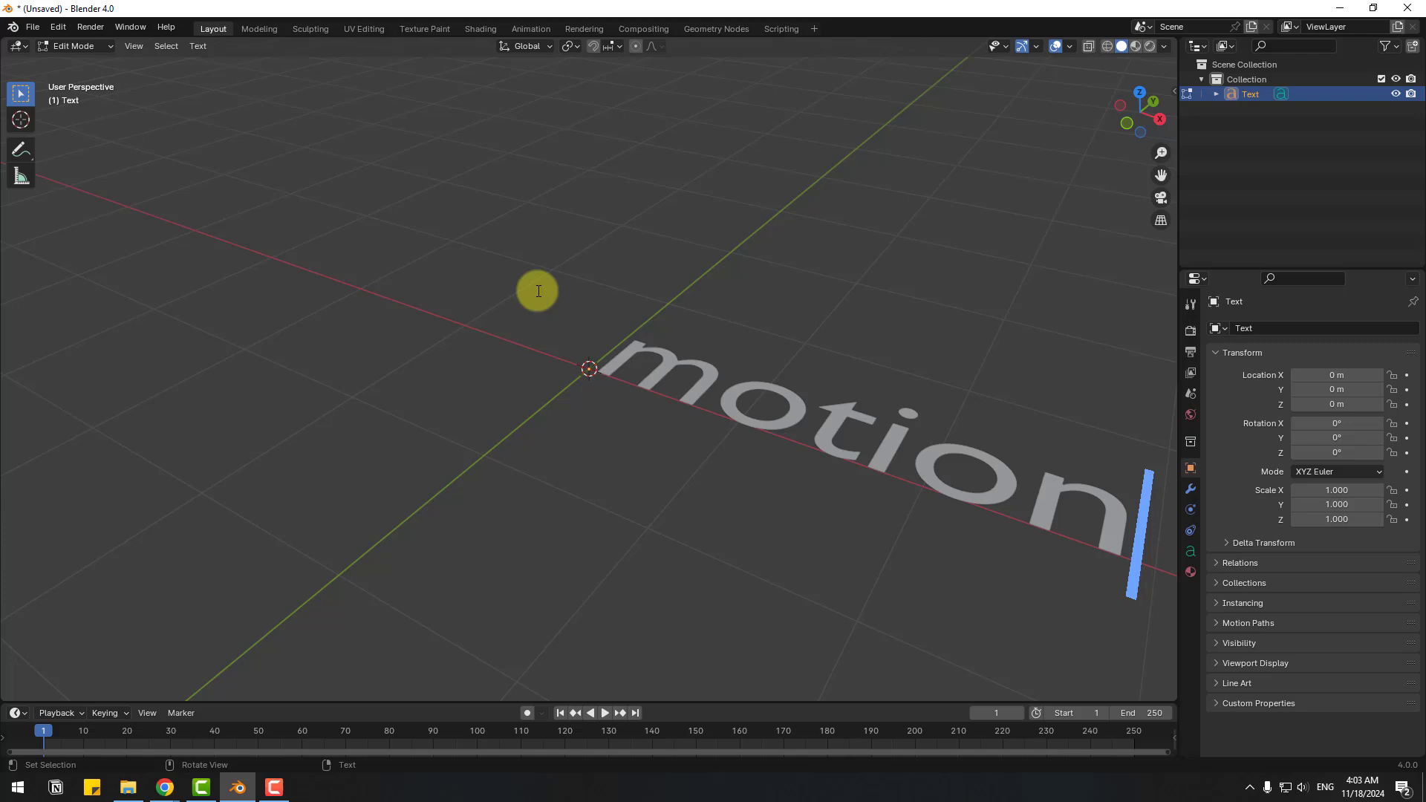
{"action": "key", "text": "Tab"}
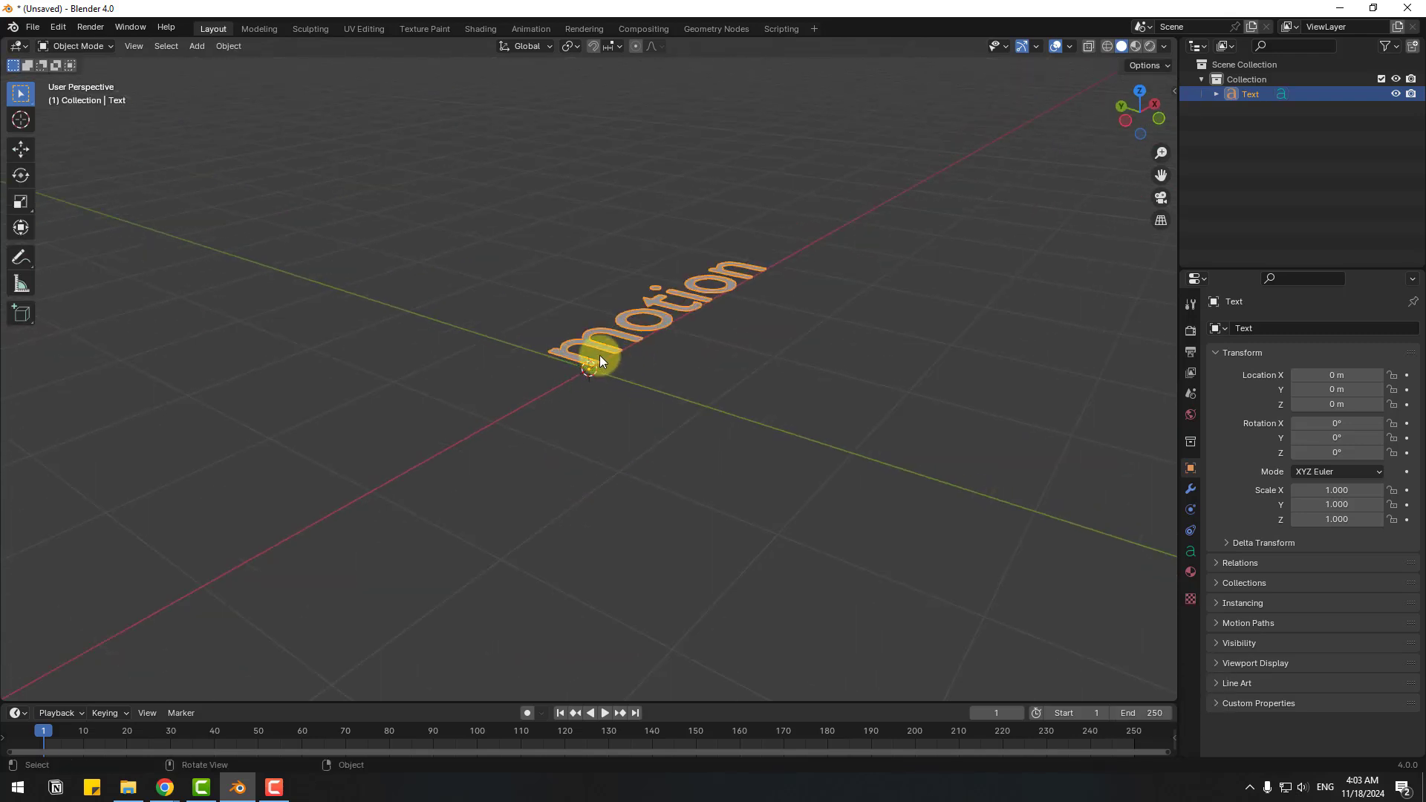
{"action": "right_click", "coordinate": [600, 370]}
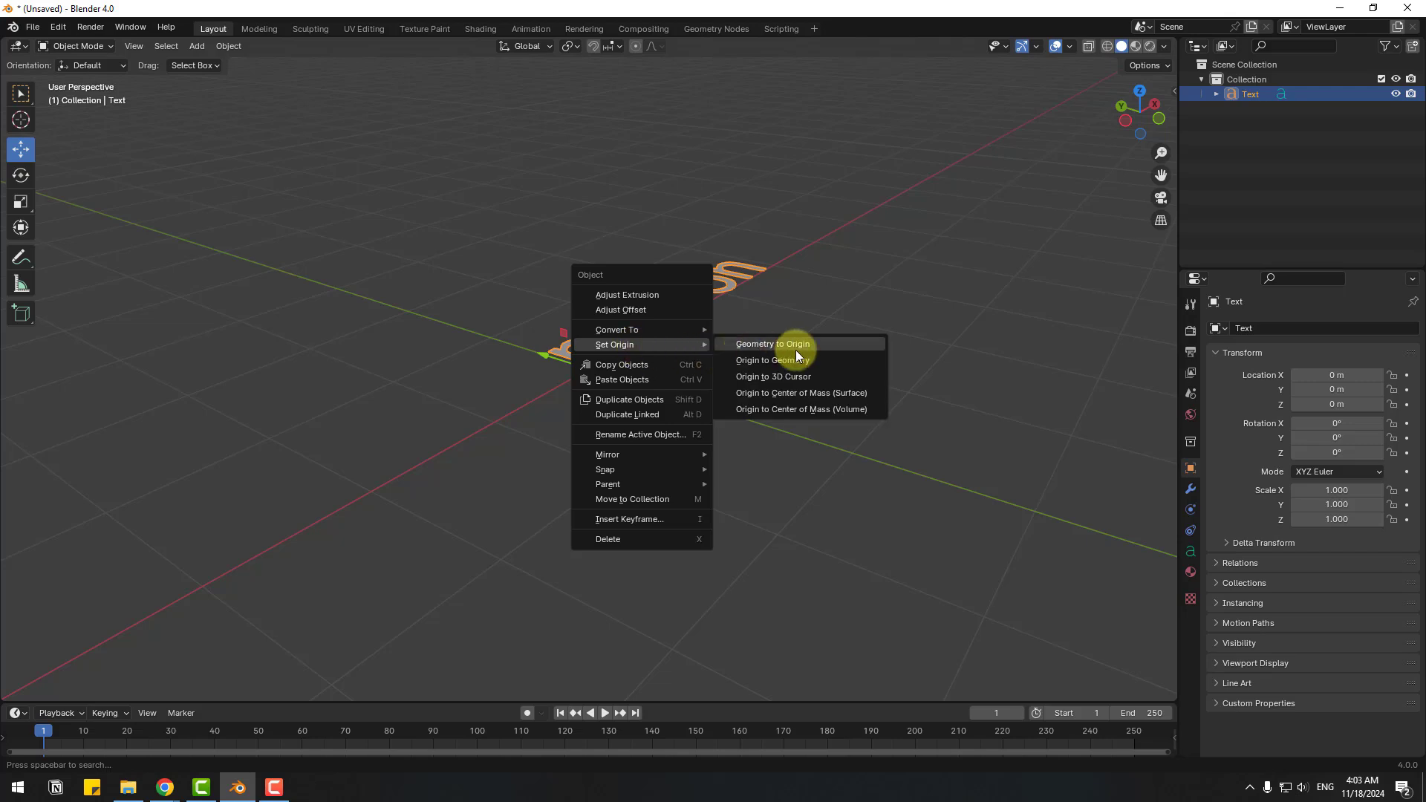
{"action": "left_click", "coordinate": [772, 345]}
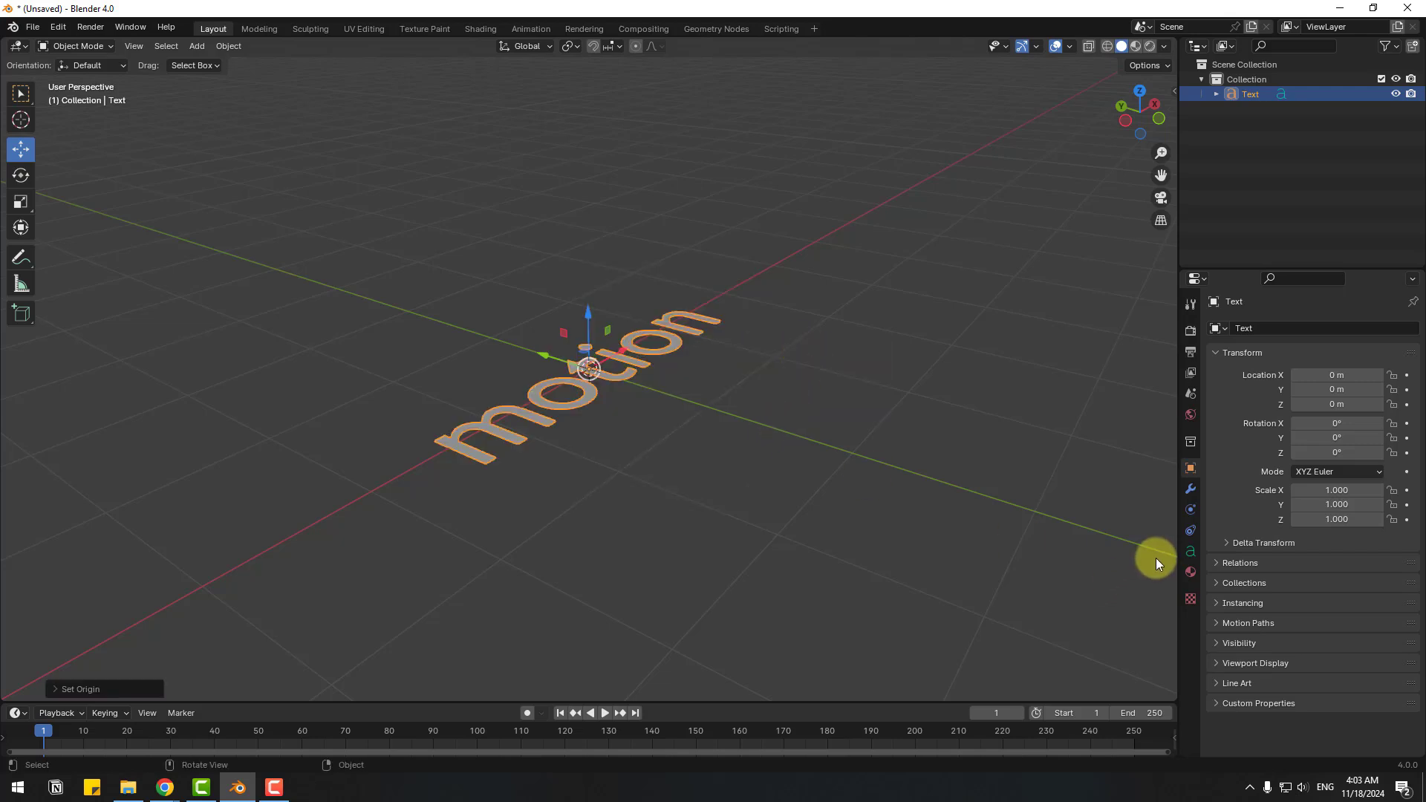
{"action": "left_click", "coordinate": [1191, 551]}
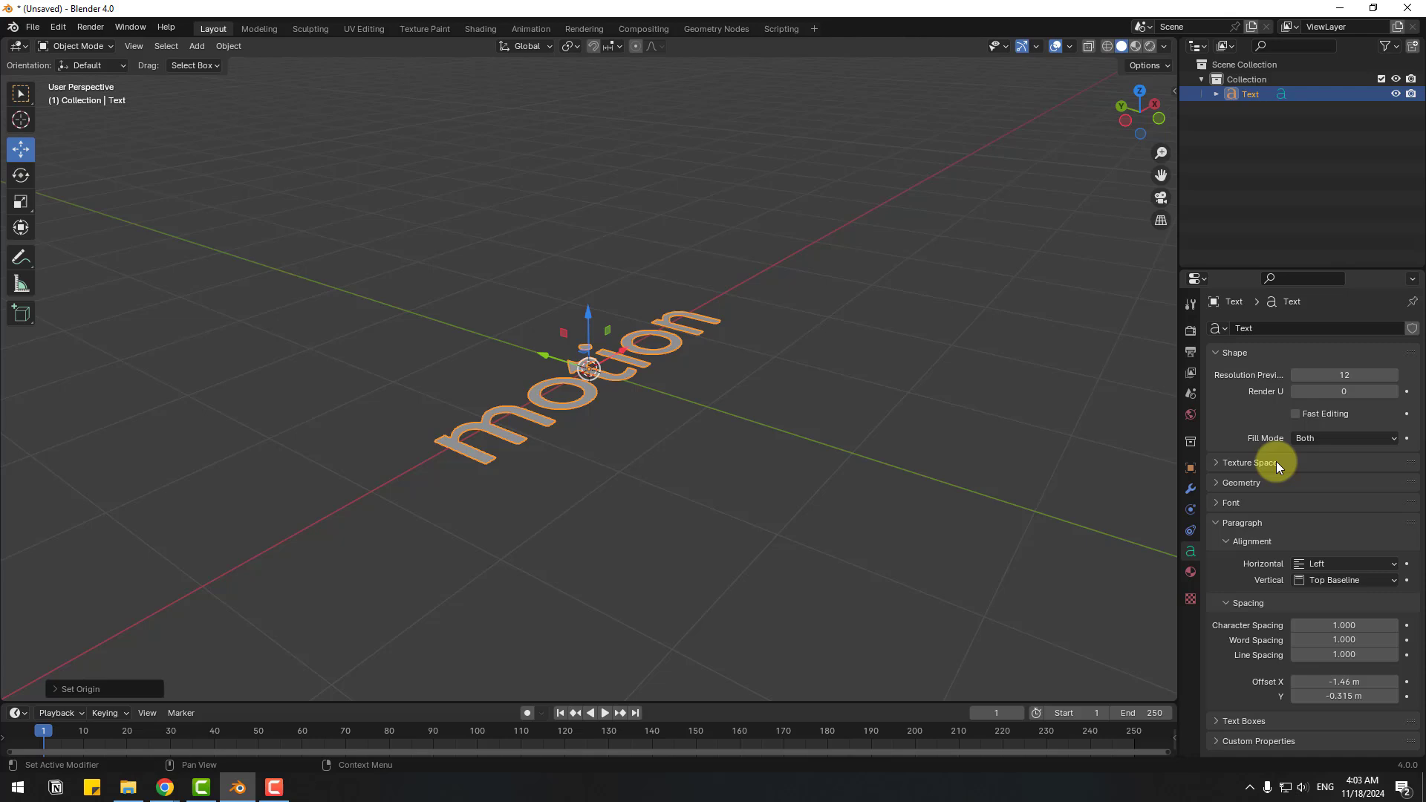
Step: Extrude the 'motion' text 0.14 m under Geometry and rotate it to stand upright
{"action": "left_click", "coordinate": [1222, 482]}
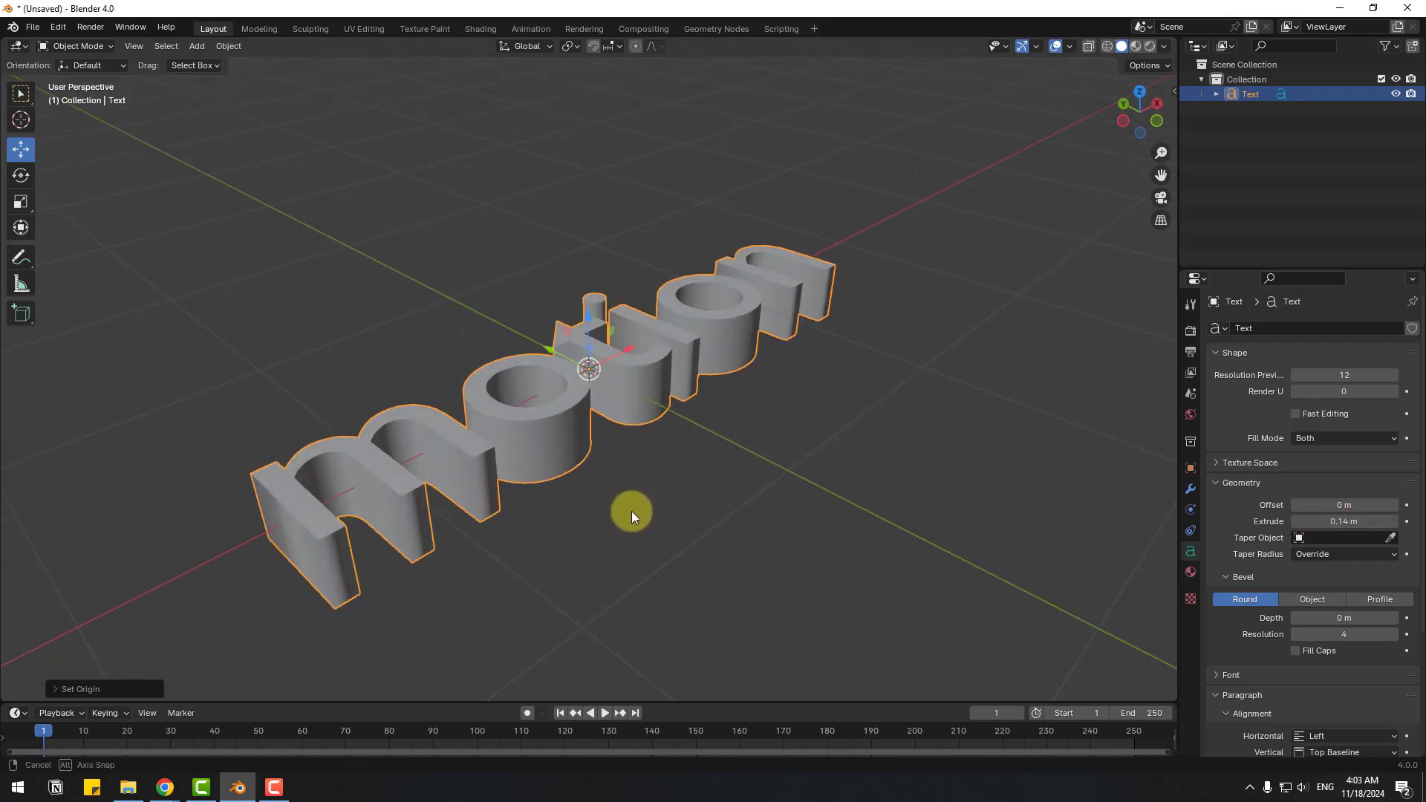
{"action": "left_click", "coordinate": [21, 175]}
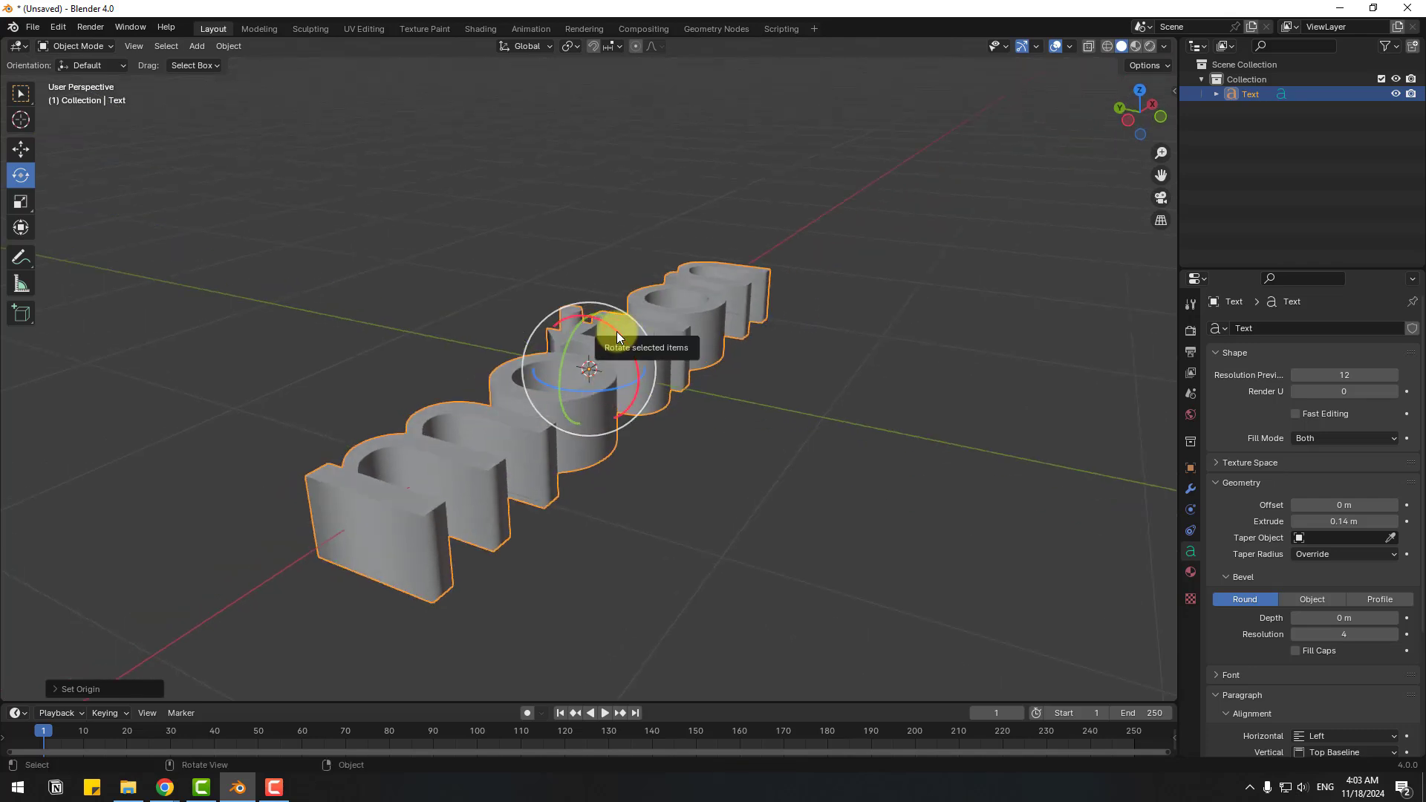
{"action": "left_click_drag", "start_coordinate": [618, 327], "coordinate": [646, 355]}
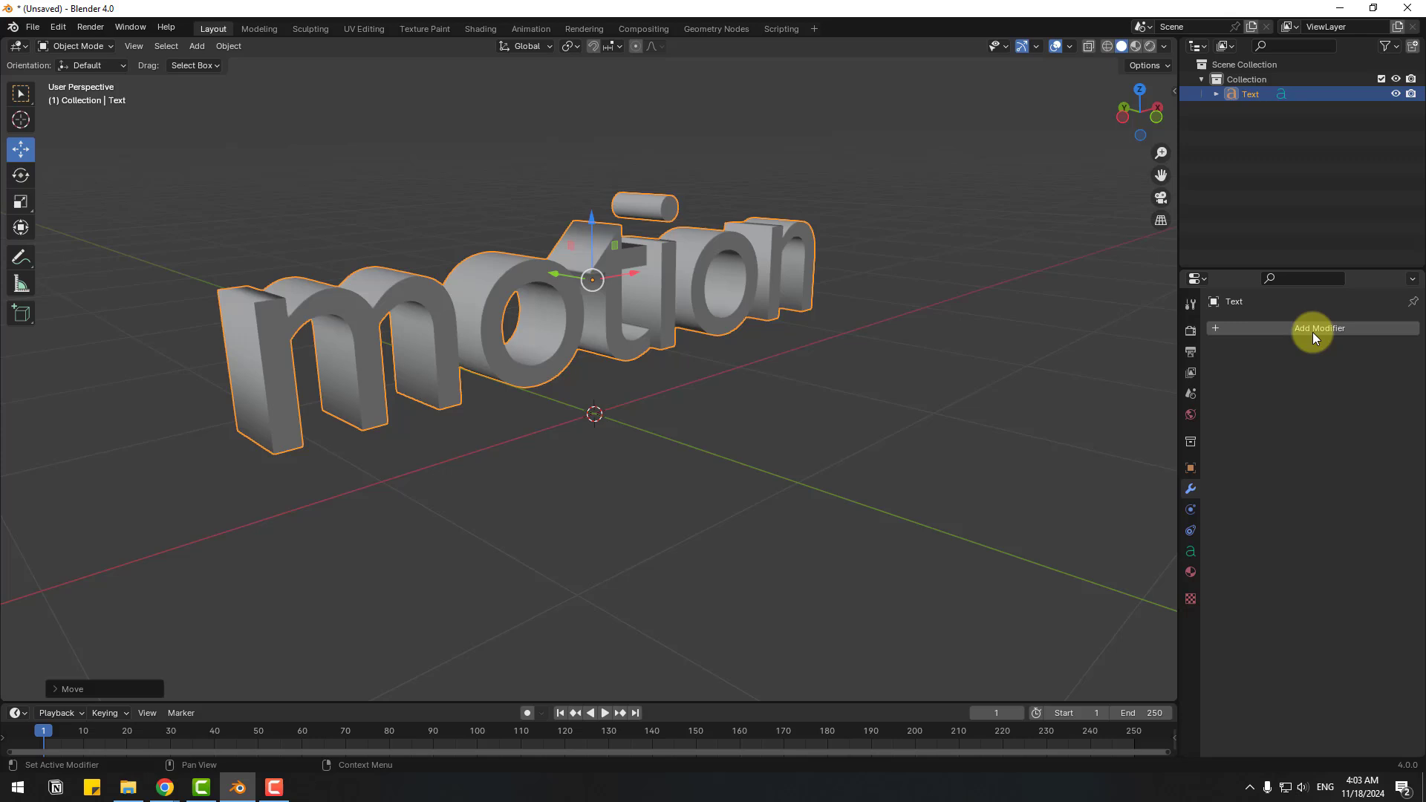
Step: Add a Remesh modifier in voxel mode with a voxel size of about 0.009 m
{"action": "left_click", "coordinate": [1319, 327]}
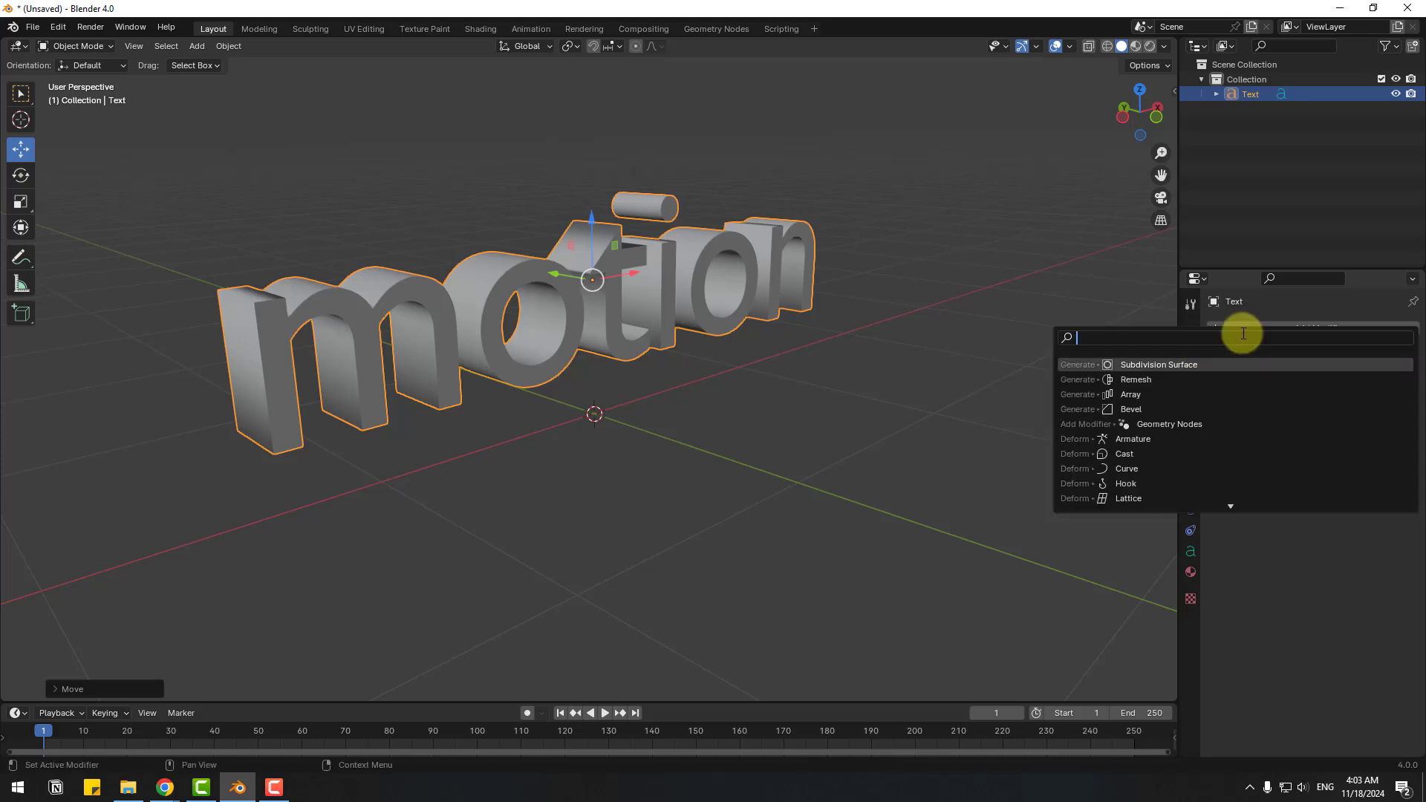
{"action": "type", "text": "re"}
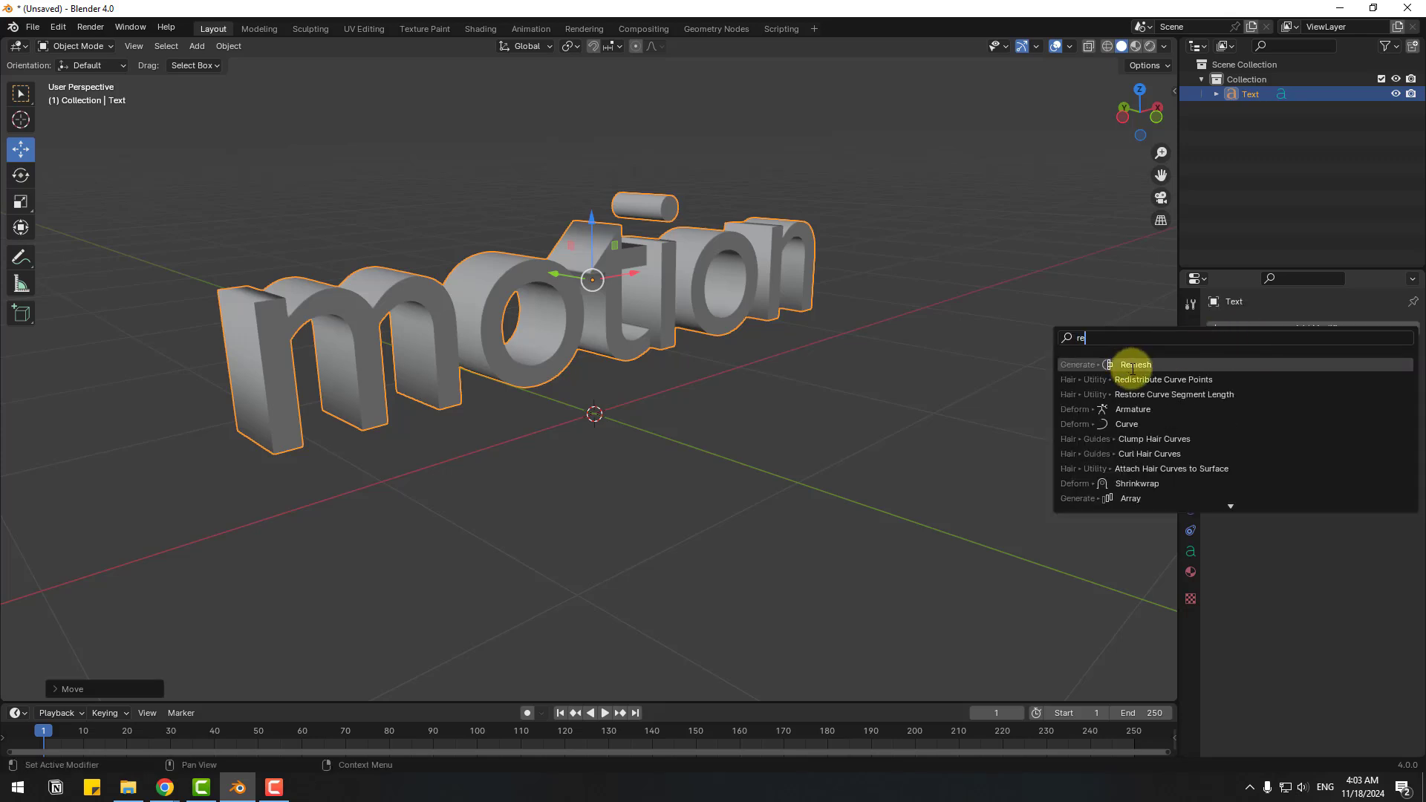
{"action": "left_click", "coordinate": [1135, 364]}
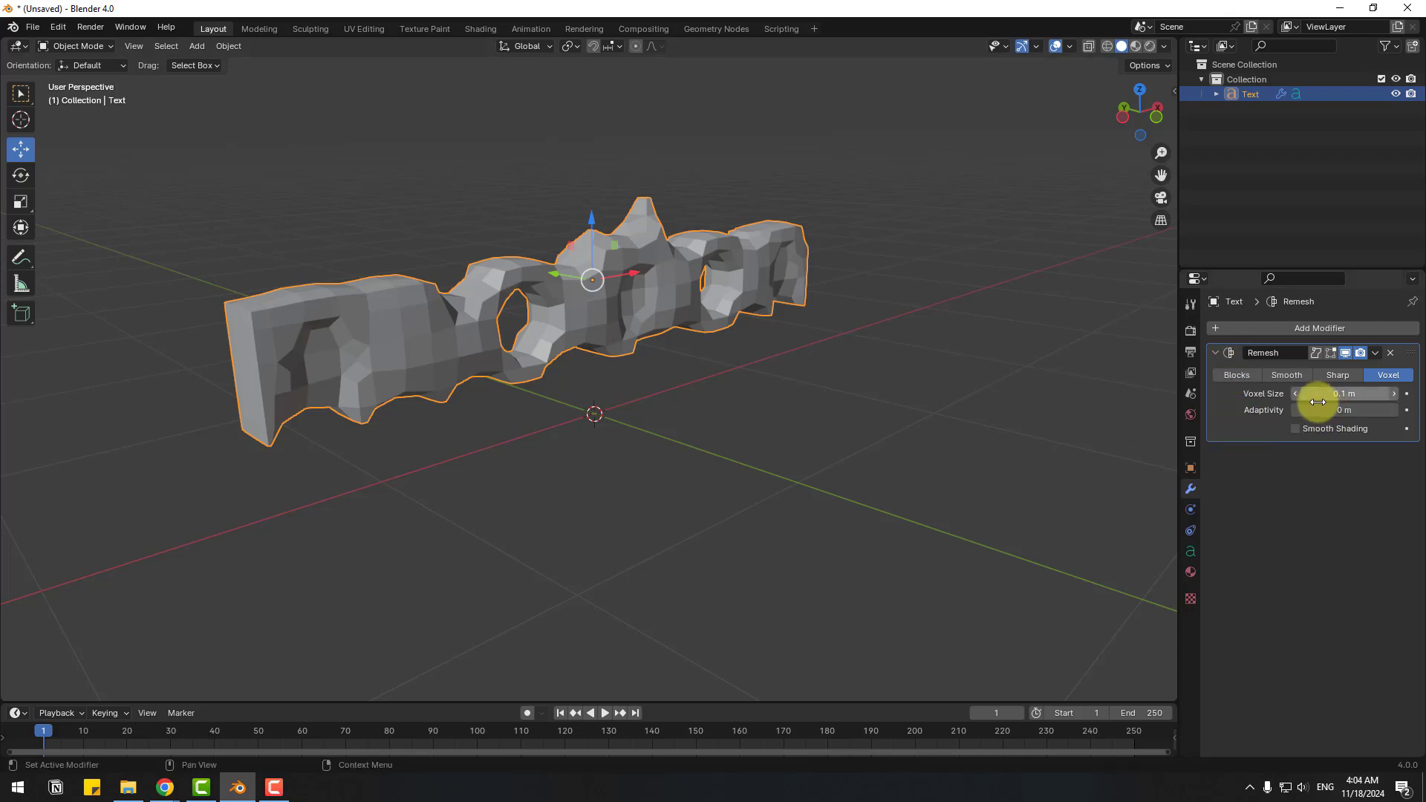
{"action": "left_click_drag", "start_coordinate": [1346, 392], "coordinate": [1273, 392]}
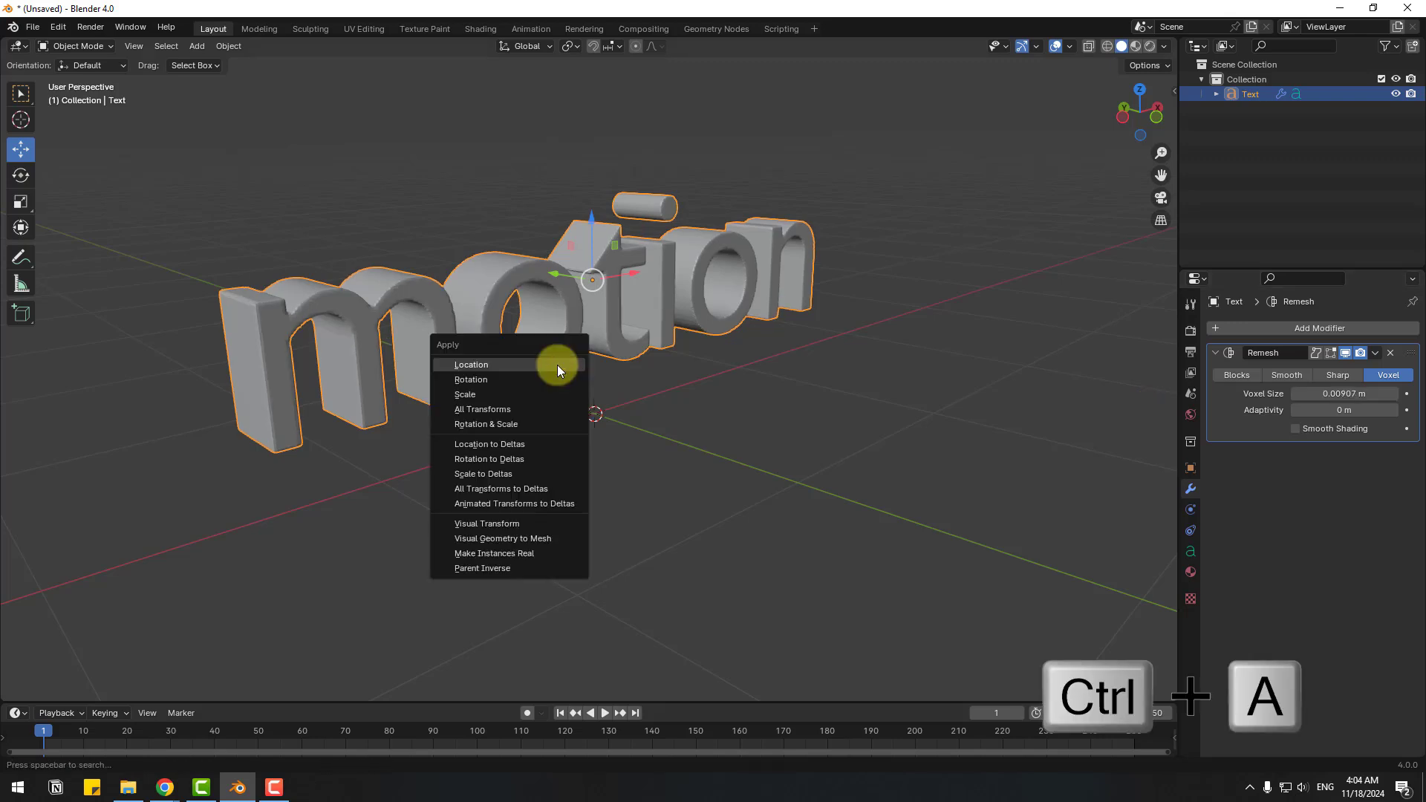
{"action": "mouse_move", "coordinate": [529, 539]}
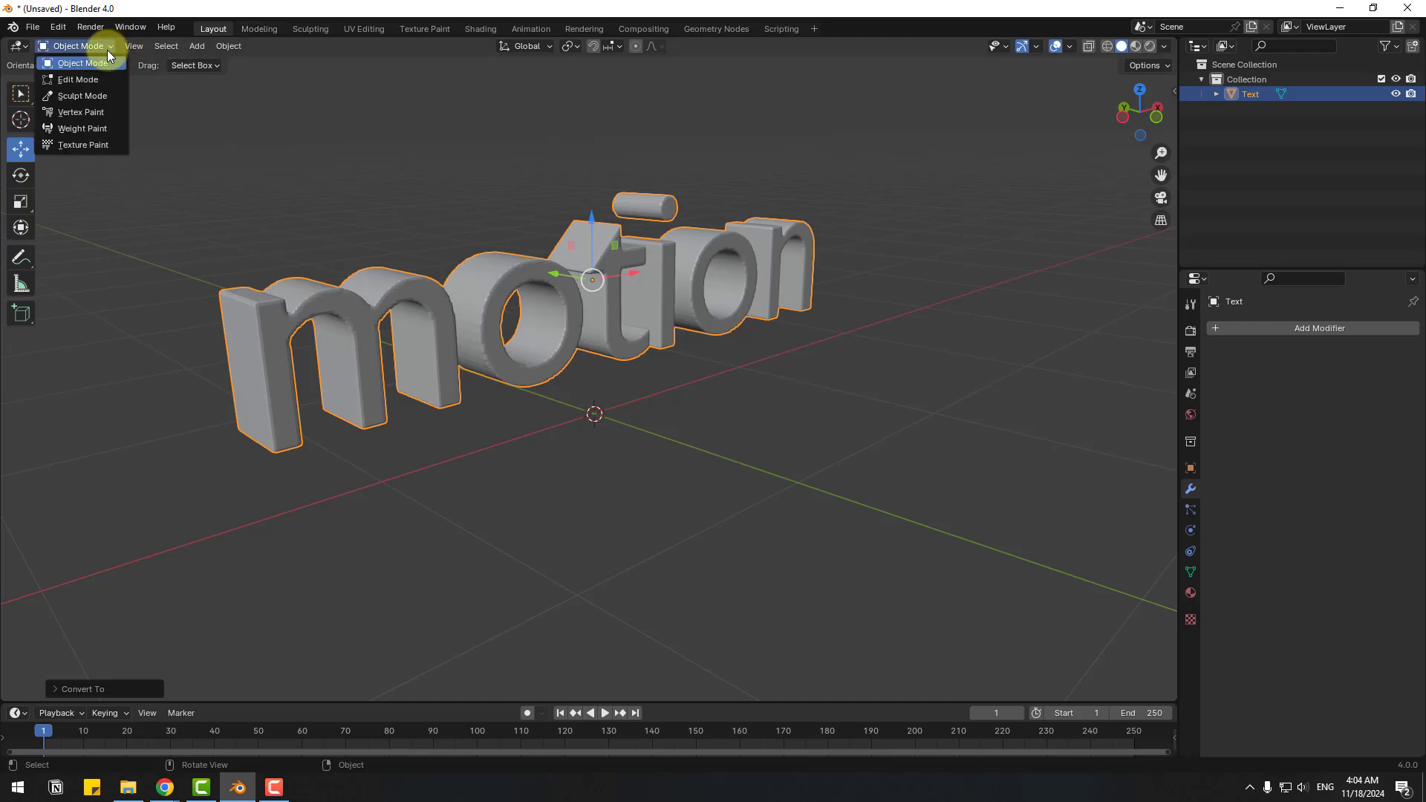
Step: Enter Edit Mode on the remeshed mesh, view it from the side, then switch to Sculpt Mode
{"action": "left_click", "coordinate": [77, 78]}
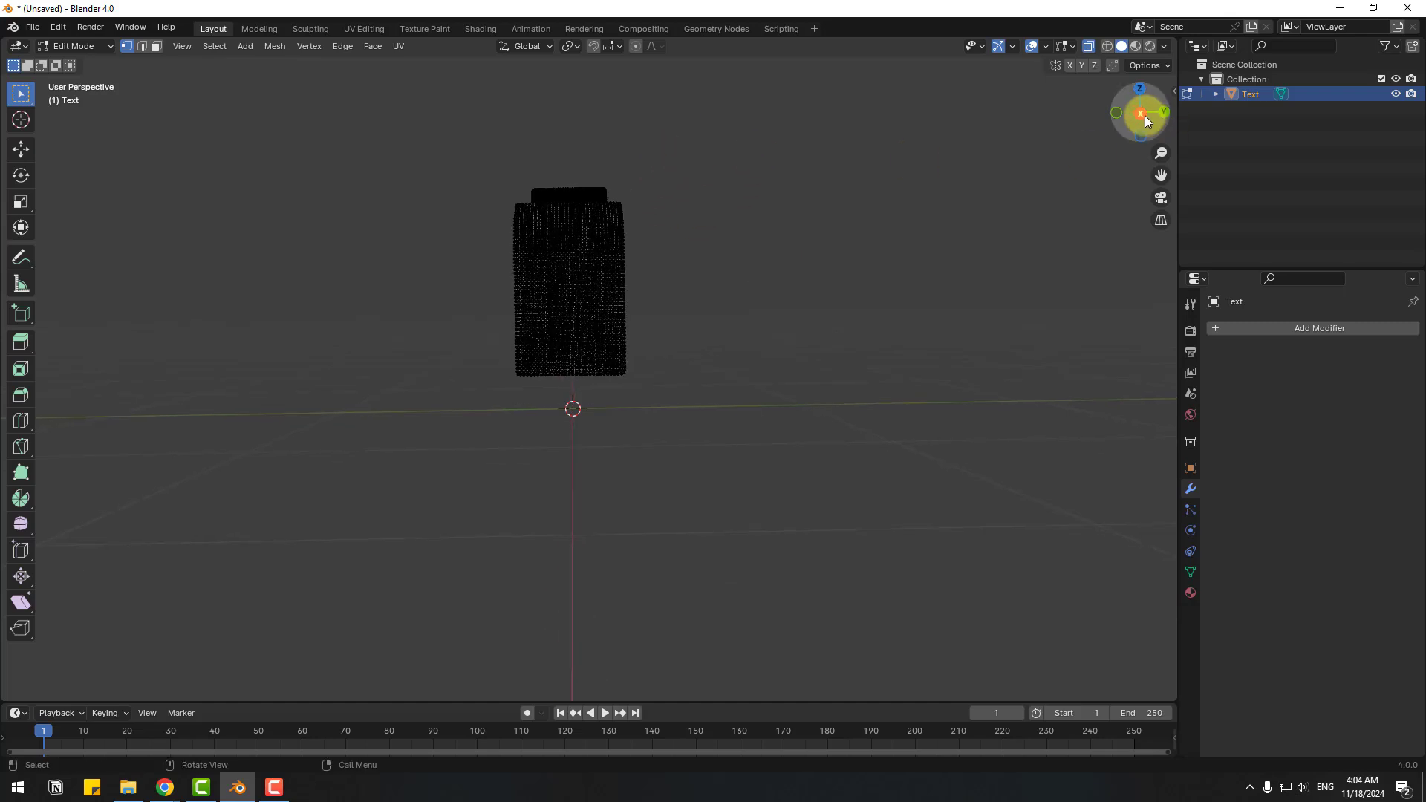
{"action": "left_click", "coordinate": [1141, 112]}
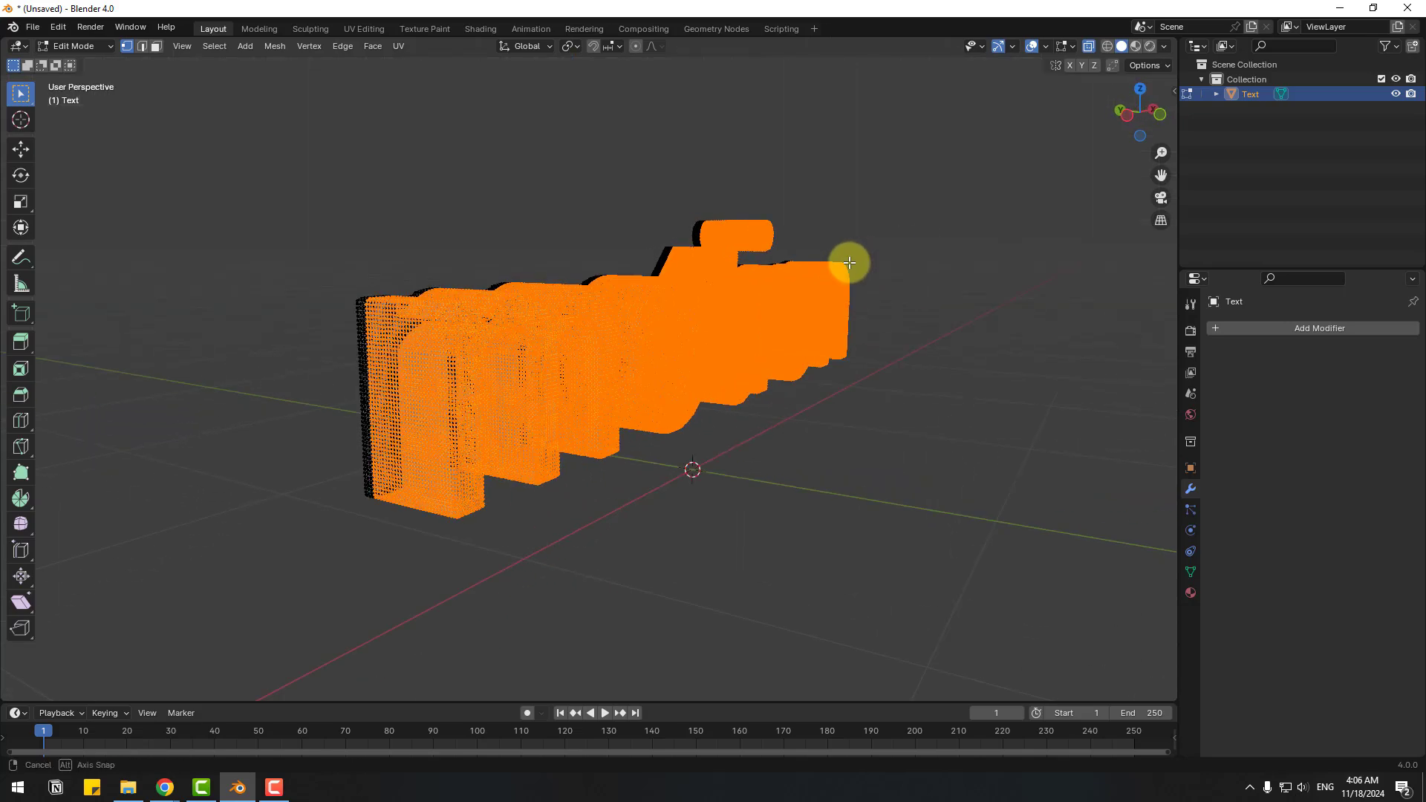
{"action": "left_click_drag", "start_coordinate": [849, 263], "coordinate": [1018, 262]}
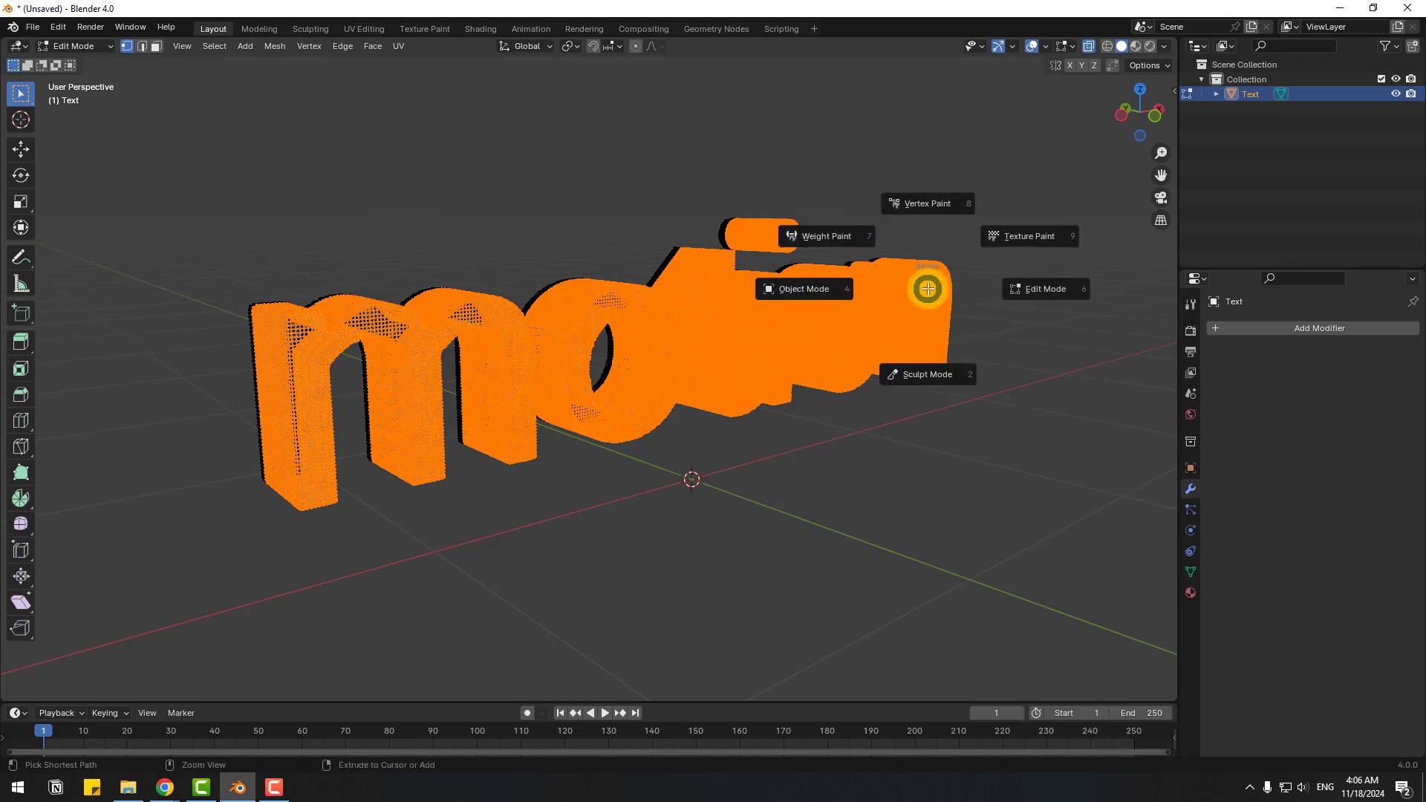
{"action": "left_click", "coordinate": [927, 374]}
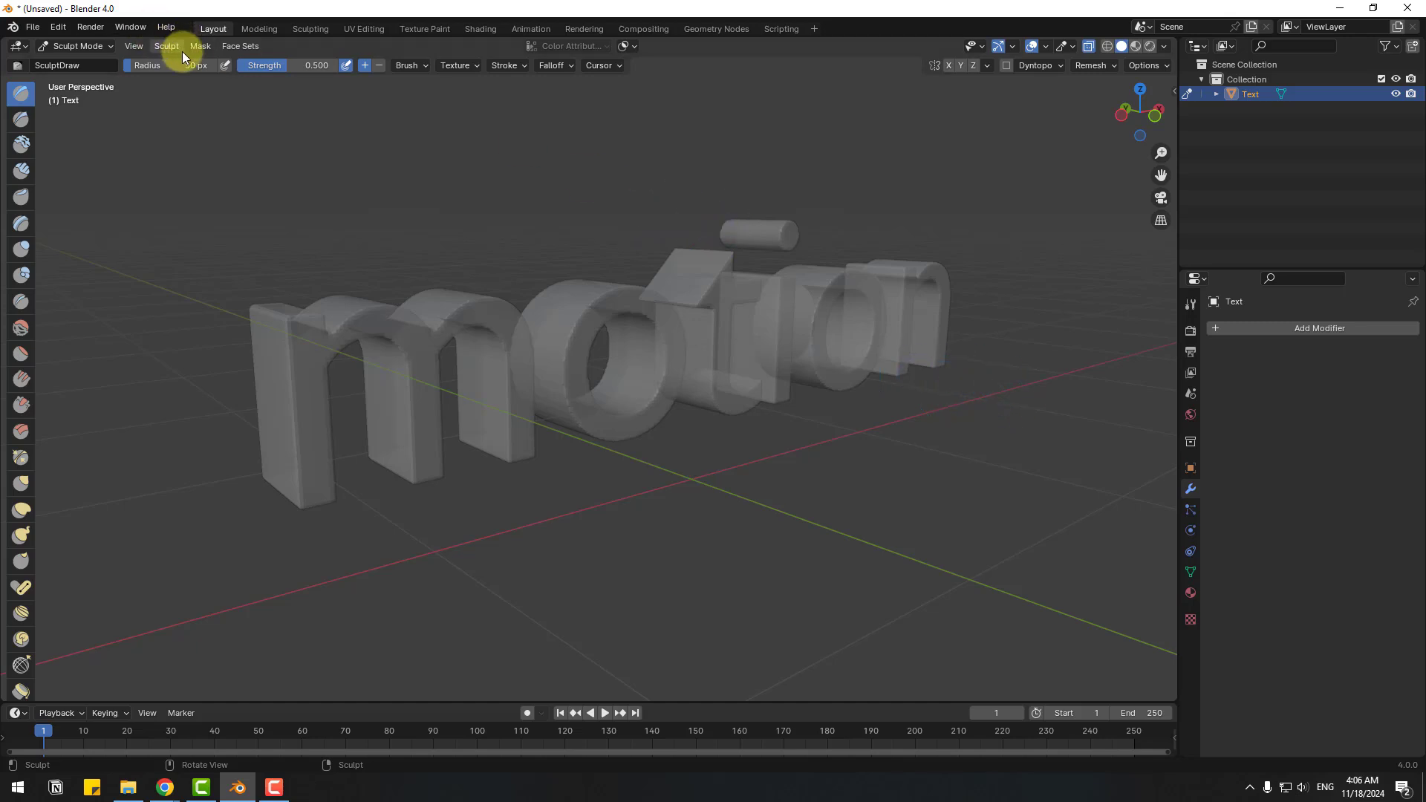
Step: Create a face set from the edit-mode selection and turn X-Ray off so the letters show solid purple
{"action": "left_click", "coordinate": [241, 44]}
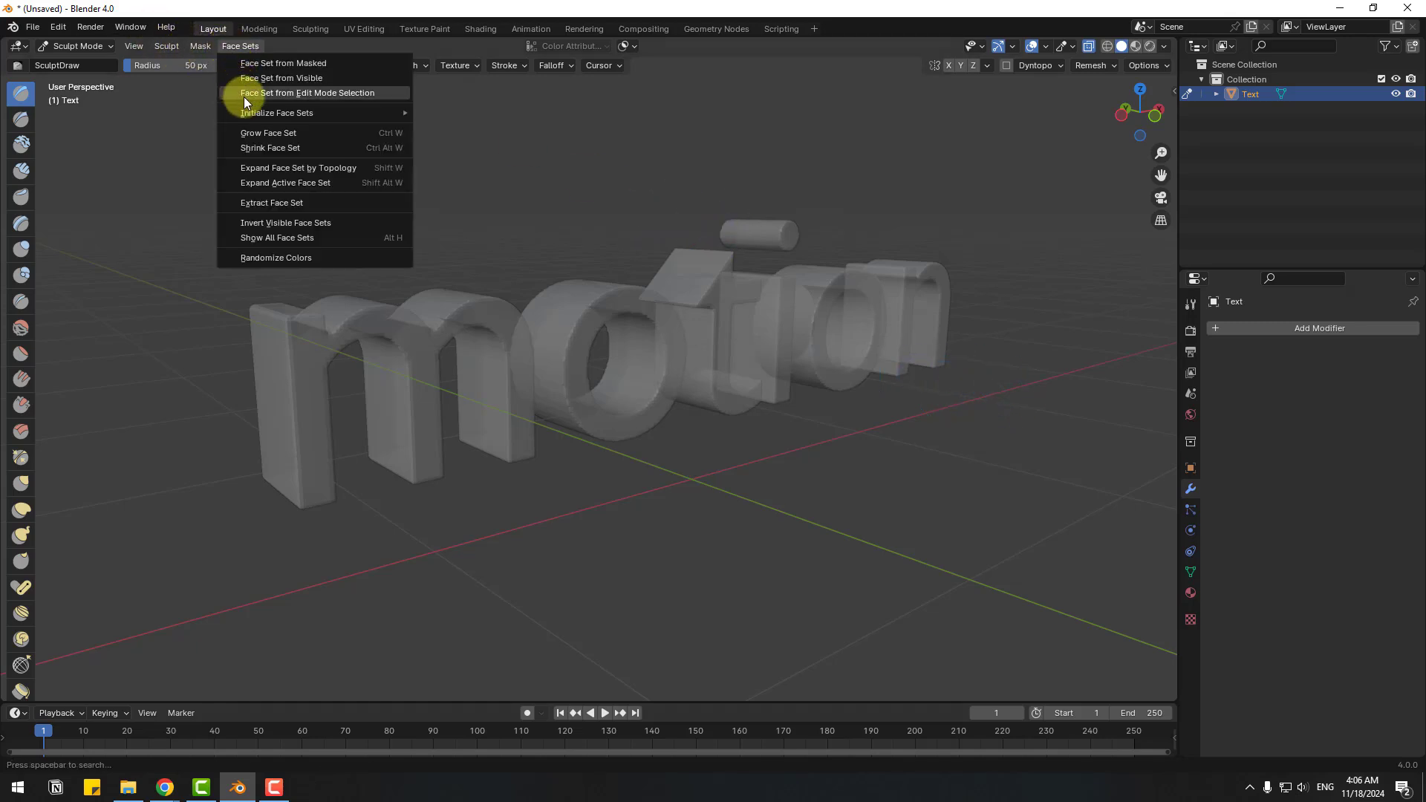
{"action": "mouse_move", "coordinate": [365, 99]}
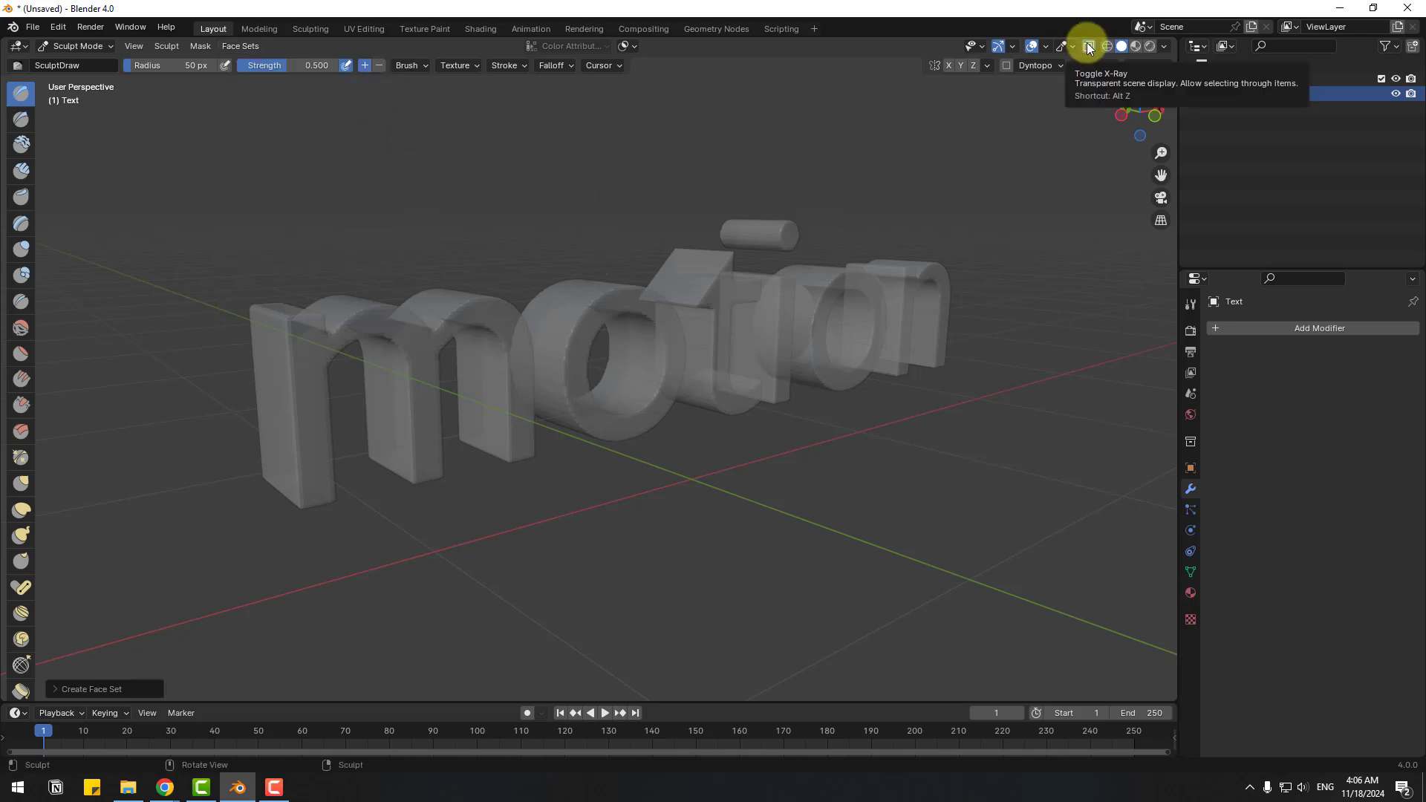
{"action": "left_click", "coordinate": [1123, 46]}
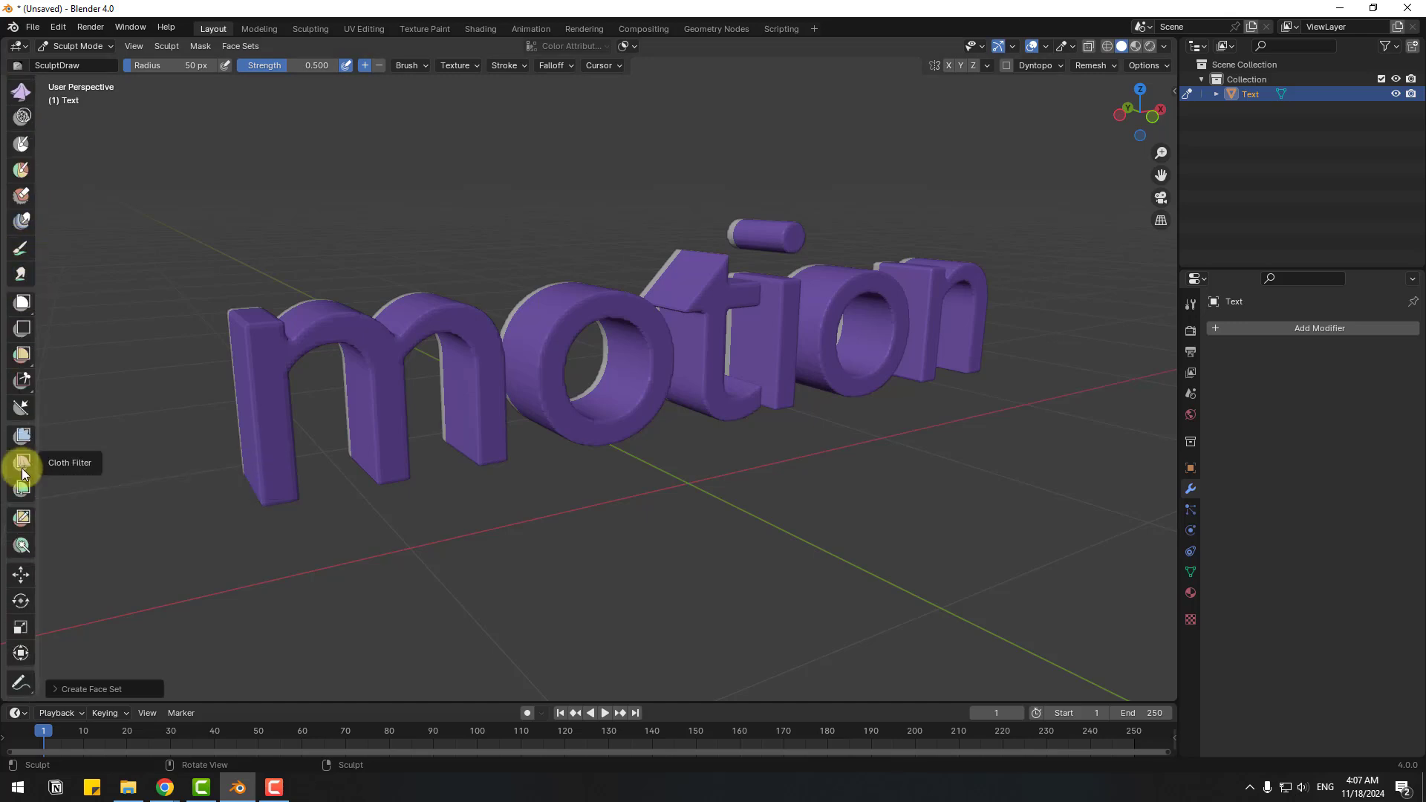
Step: Activate the Cloth Filter tool with Filter Type Inflate and Use Face Sets enabled in the sidebar
{"action": "left_click", "coordinate": [21, 464]}
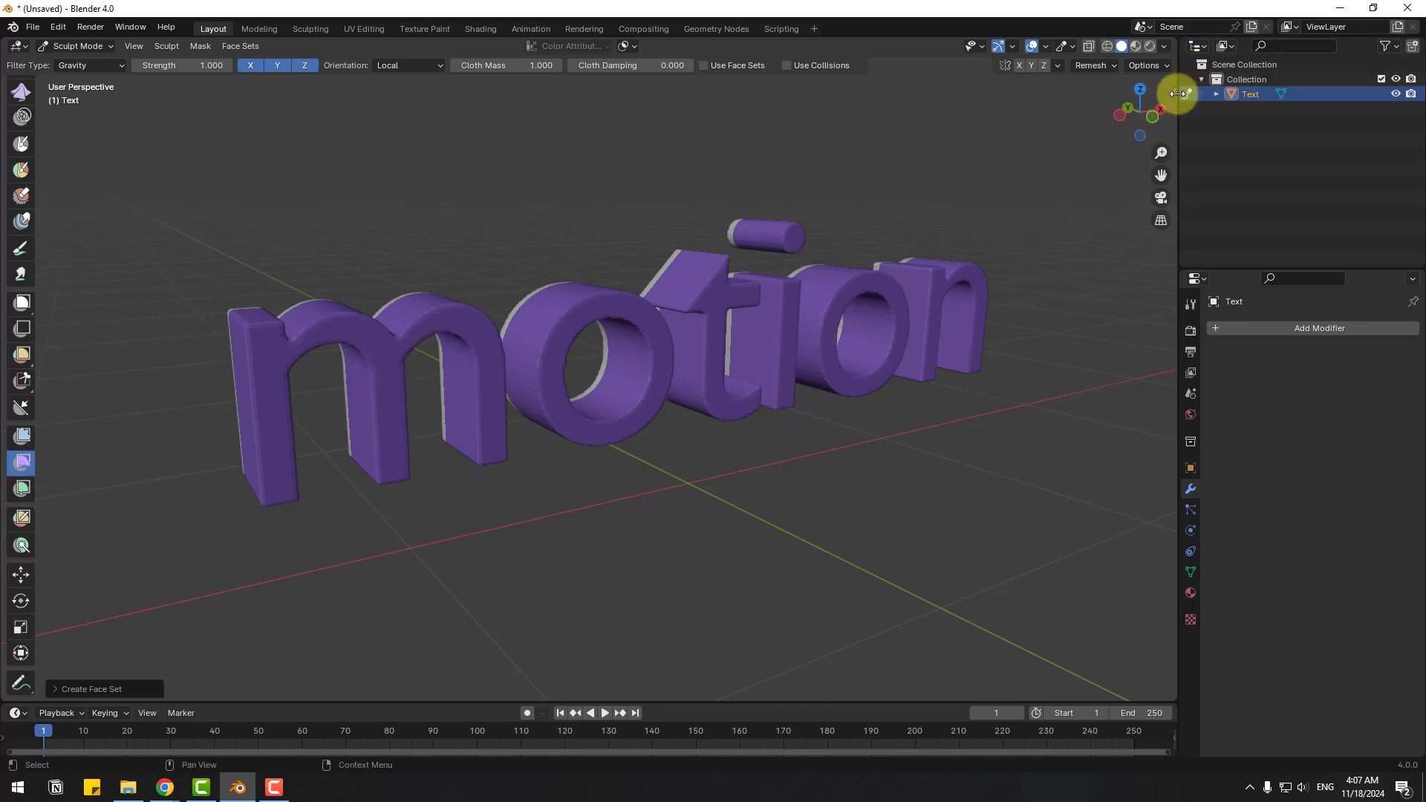
{"action": "key", "text": "n"}
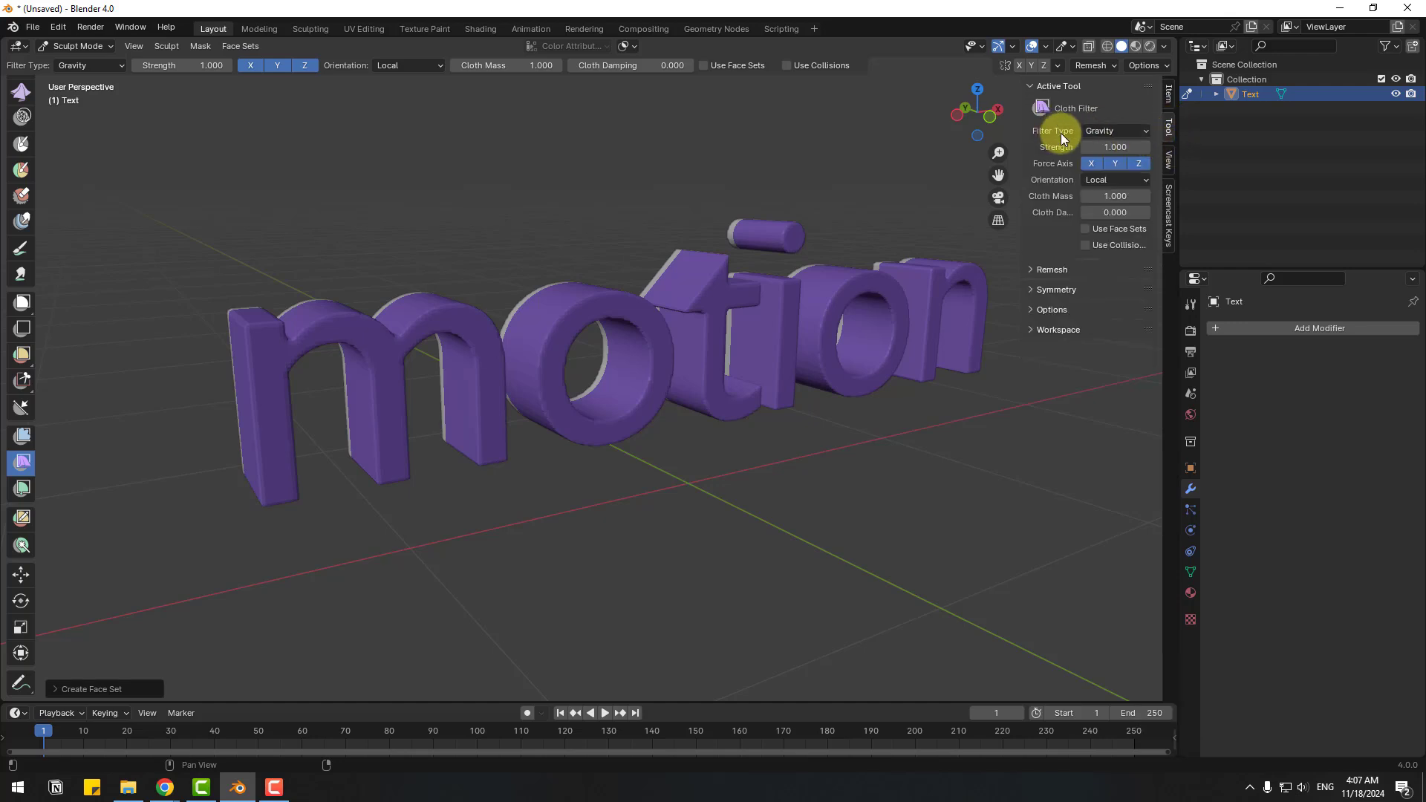
{"action": "left_click", "coordinate": [1114, 131]}
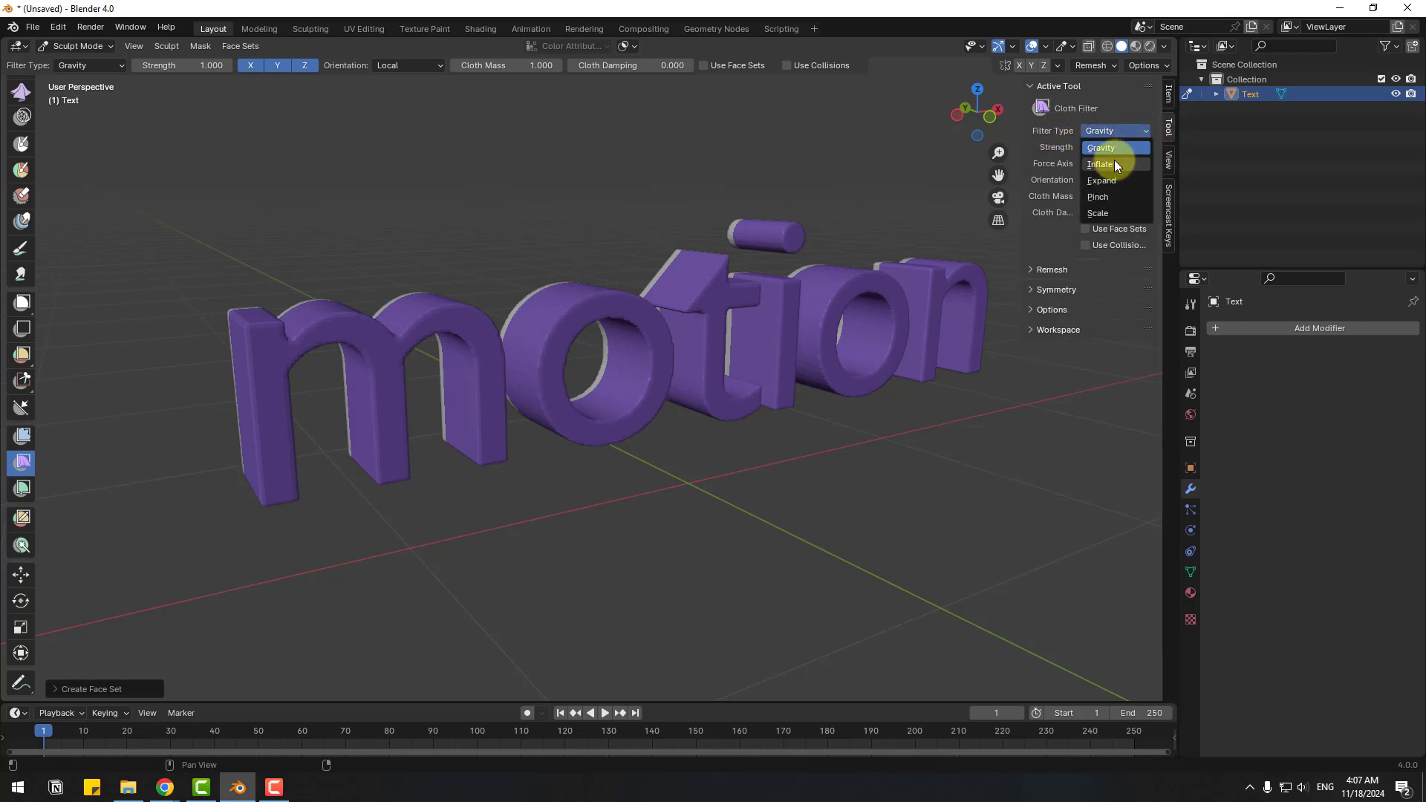
{"action": "left_click", "coordinate": [1099, 163]}
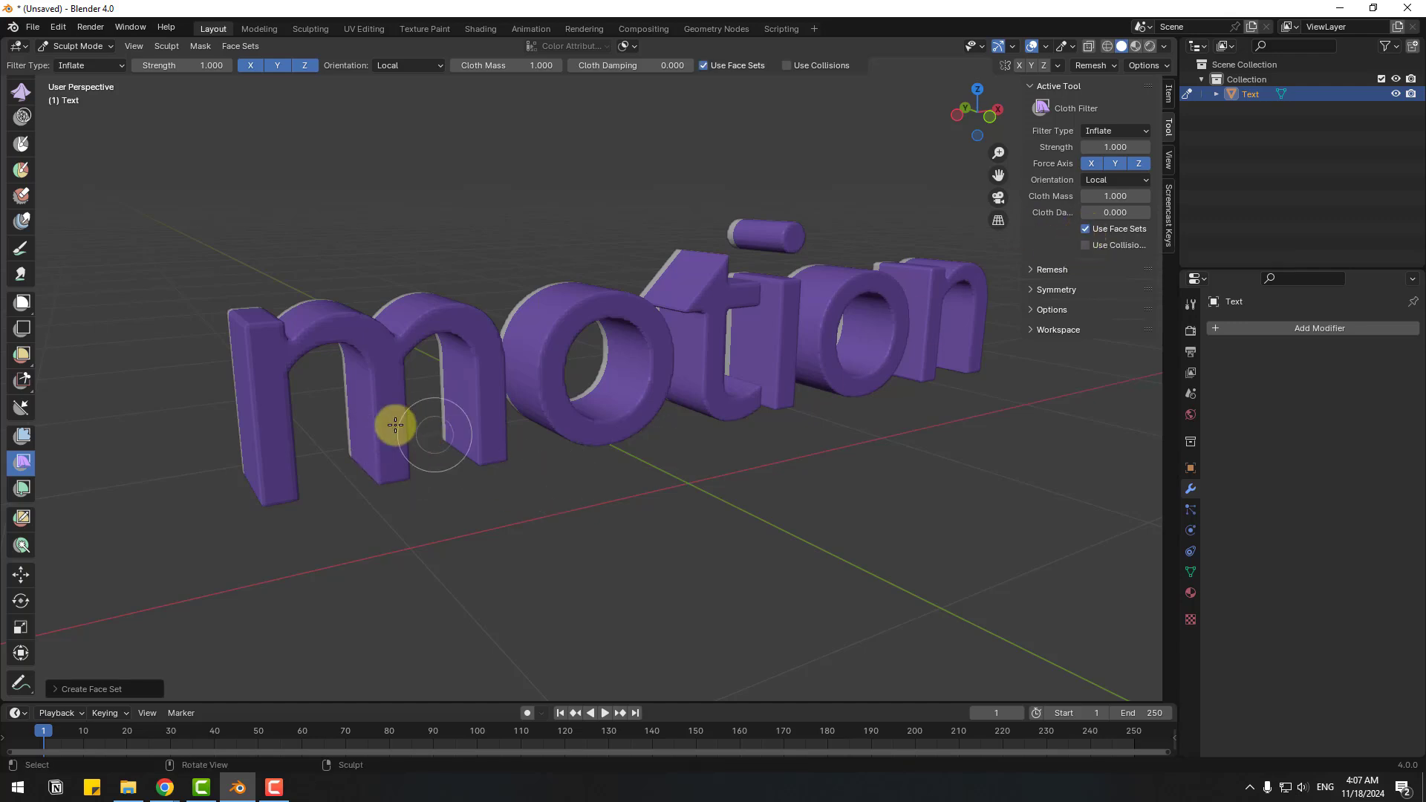
{"action": "left_click_drag", "start_coordinate": [394, 425], "coordinate": [343, 375]}
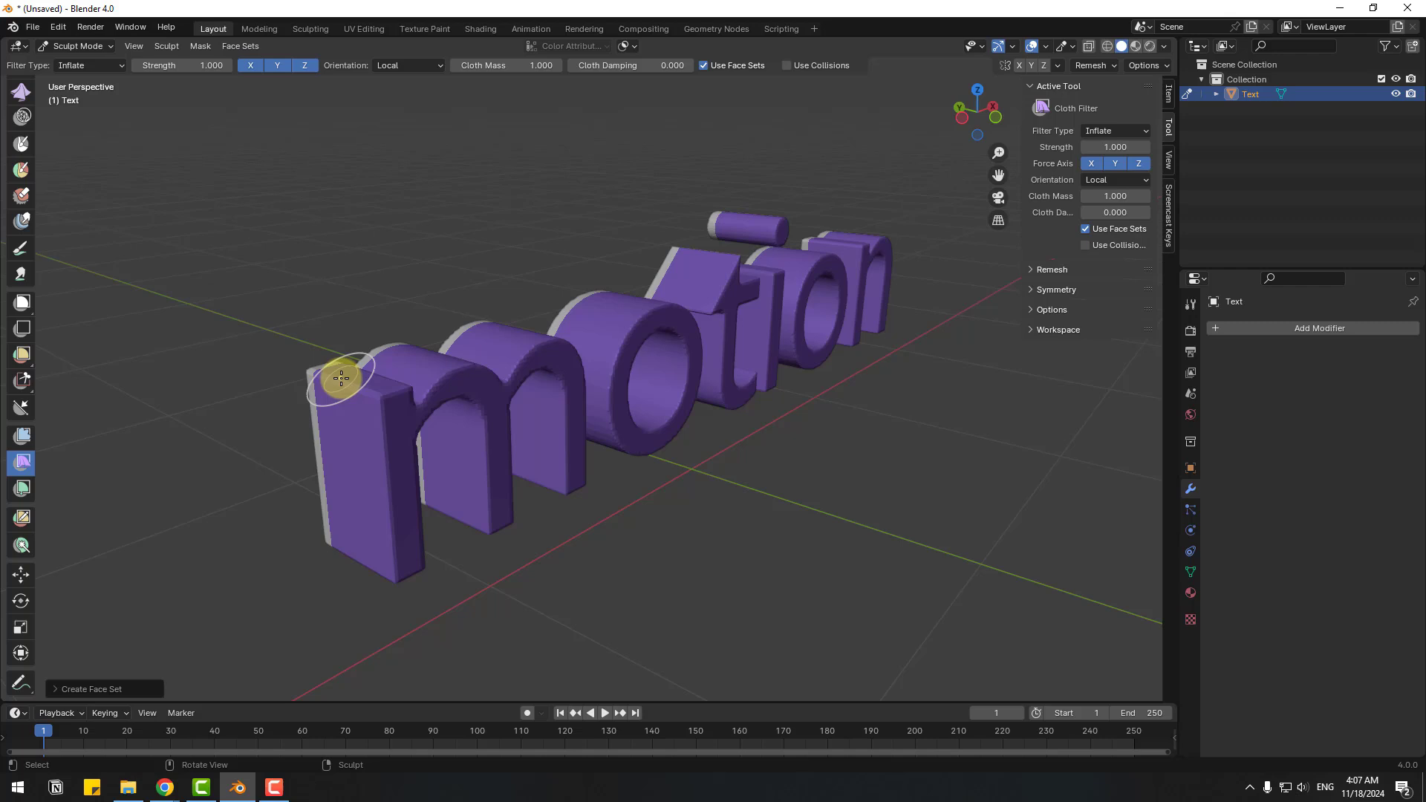
{"action": "mouse_move", "coordinate": [353, 387]}
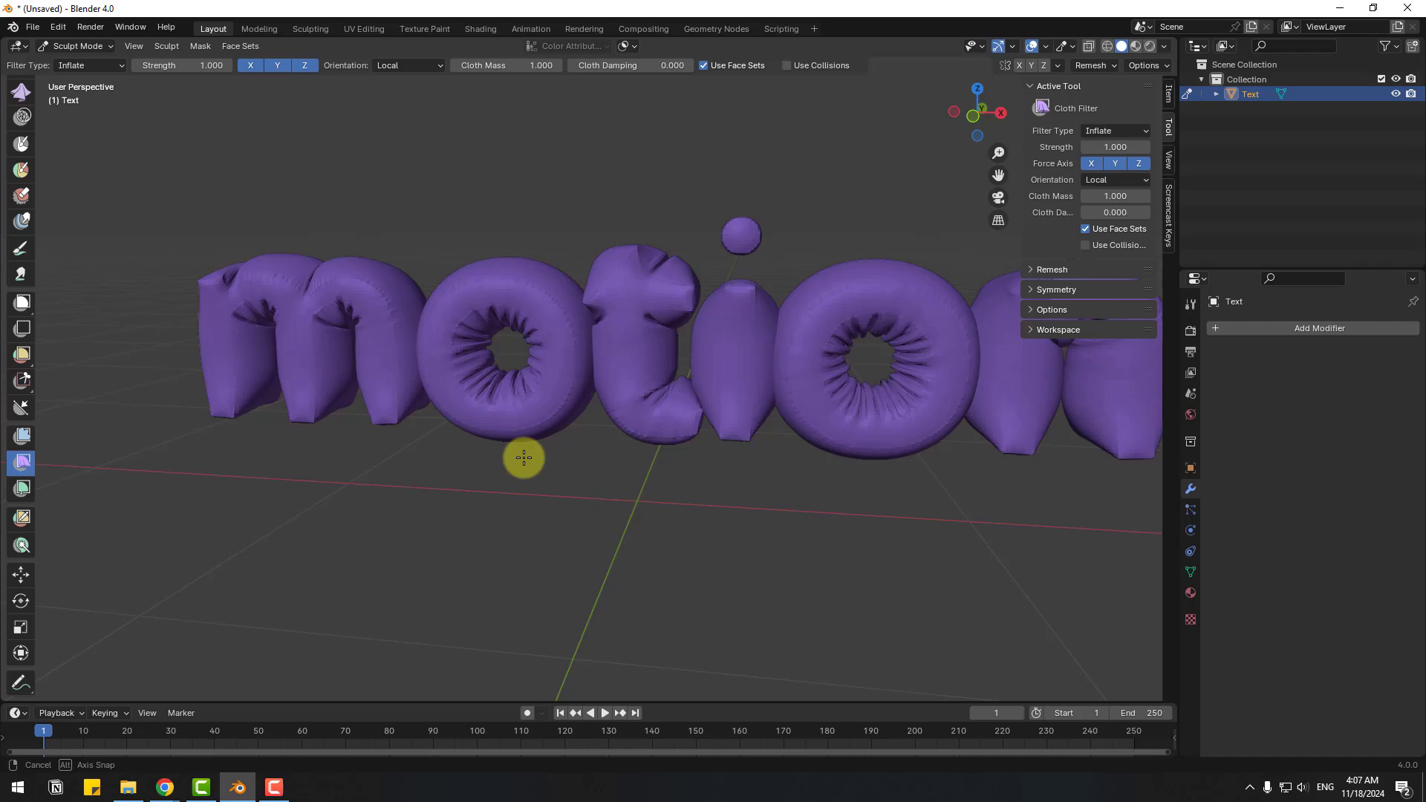
Step: Inflate the letters into balloon-like shapes with the cloth filter and inspect them from behind
{"action": "left_click_drag", "start_coordinate": [523, 457], "coordinate": [728, 468]}
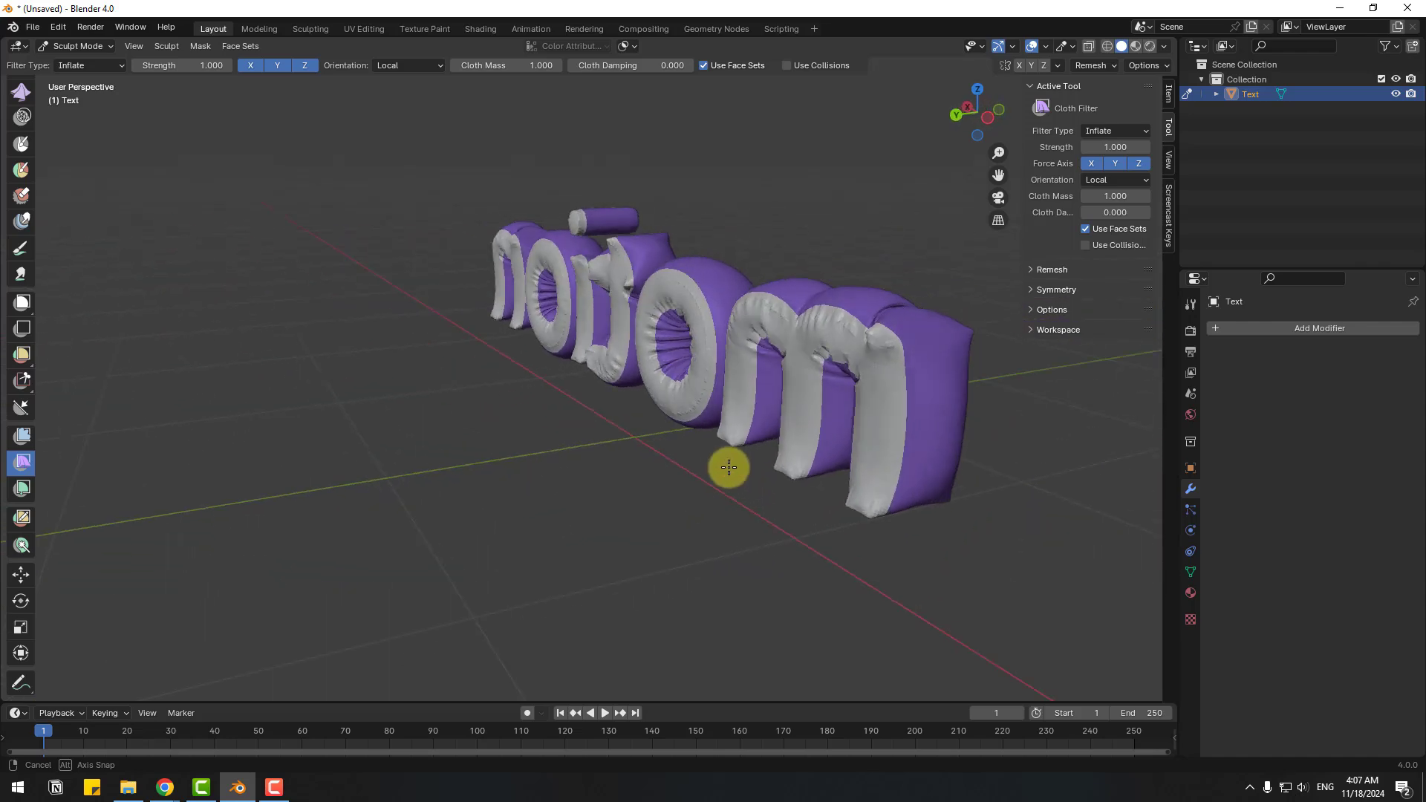
{"action": "left_click", "coordinate": [77, 46]}
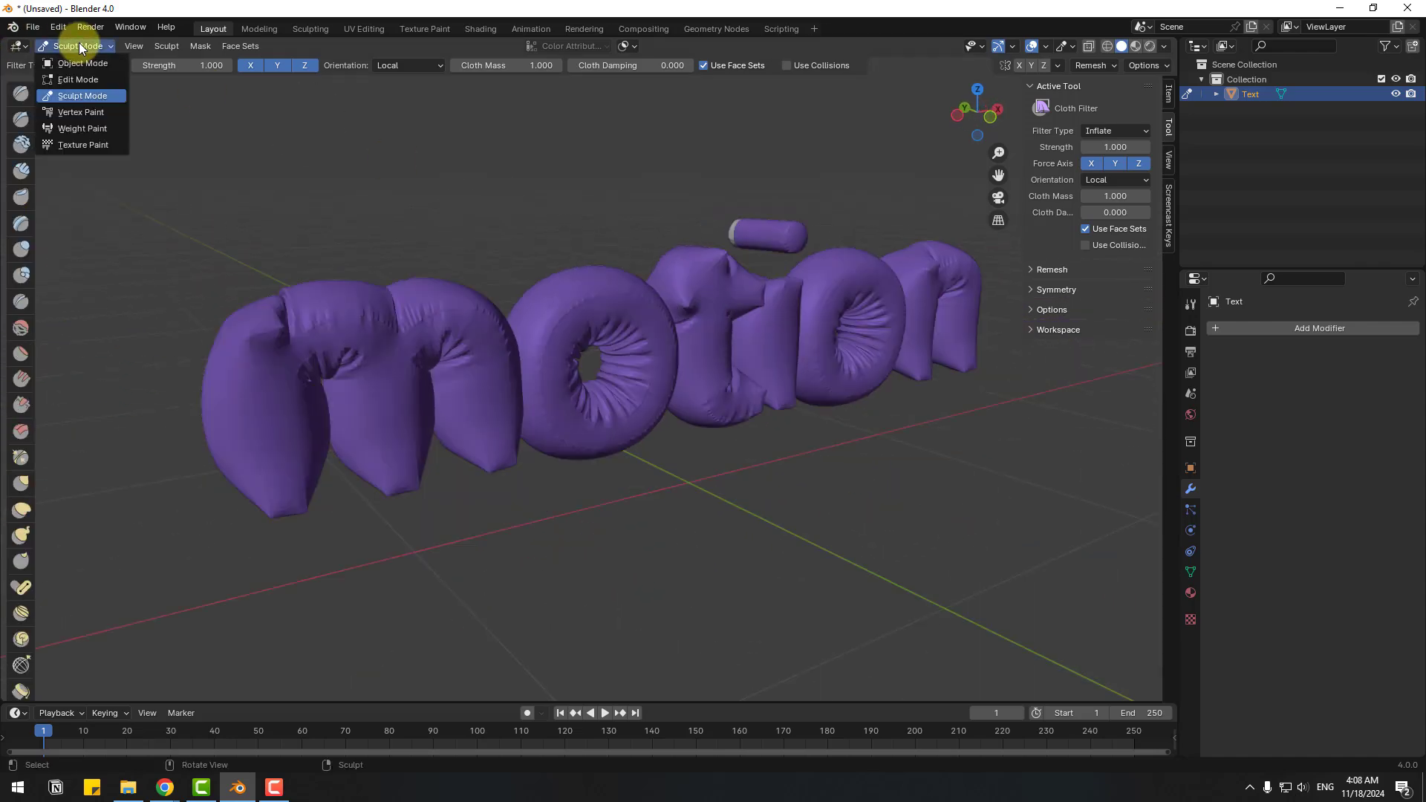
Step: Back in Object Mode, give the mesh a new blue material with roughness lowered to about 0.16
{"action": "left_click", "coordinate": [72, 63]}
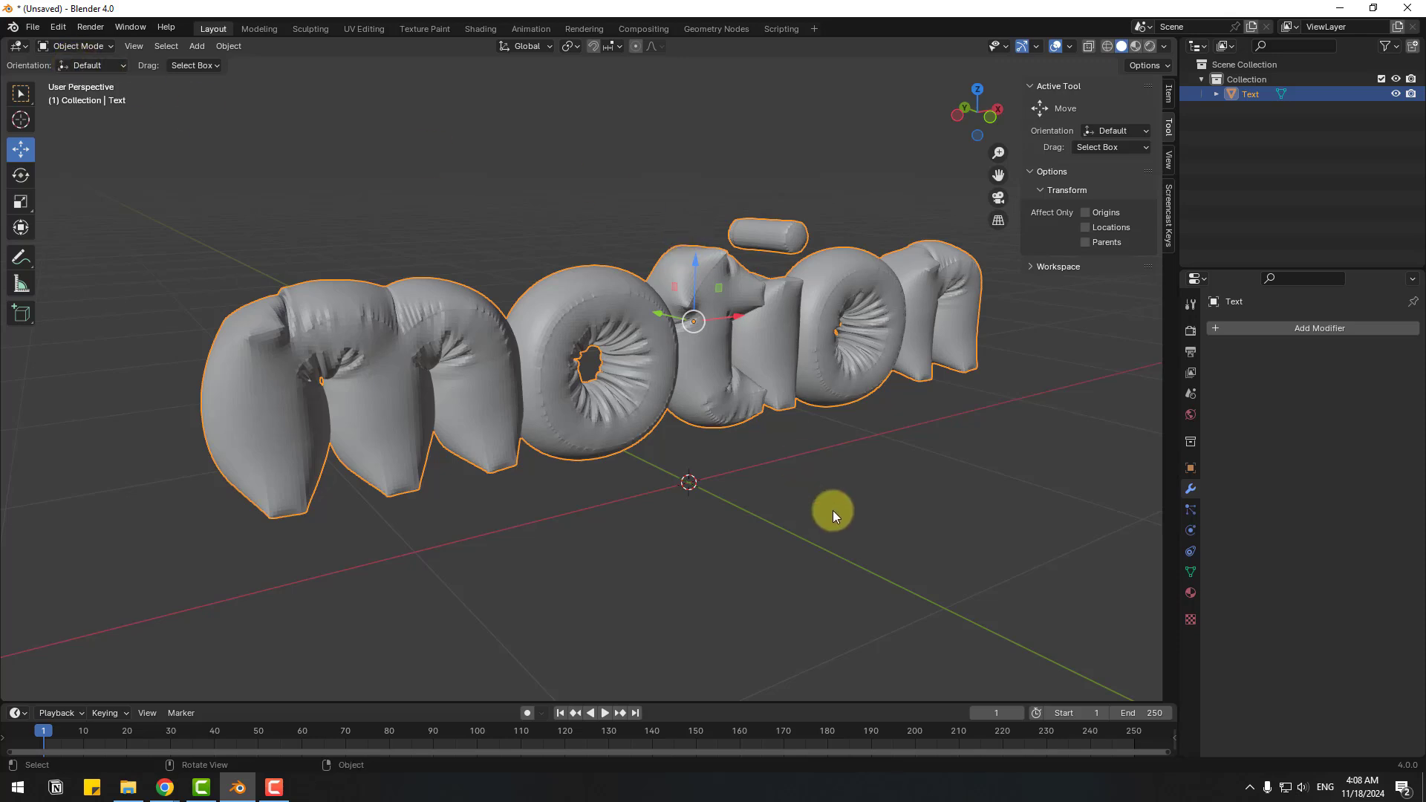
{"action": "left_click", "coordinate": [1190, 594]}
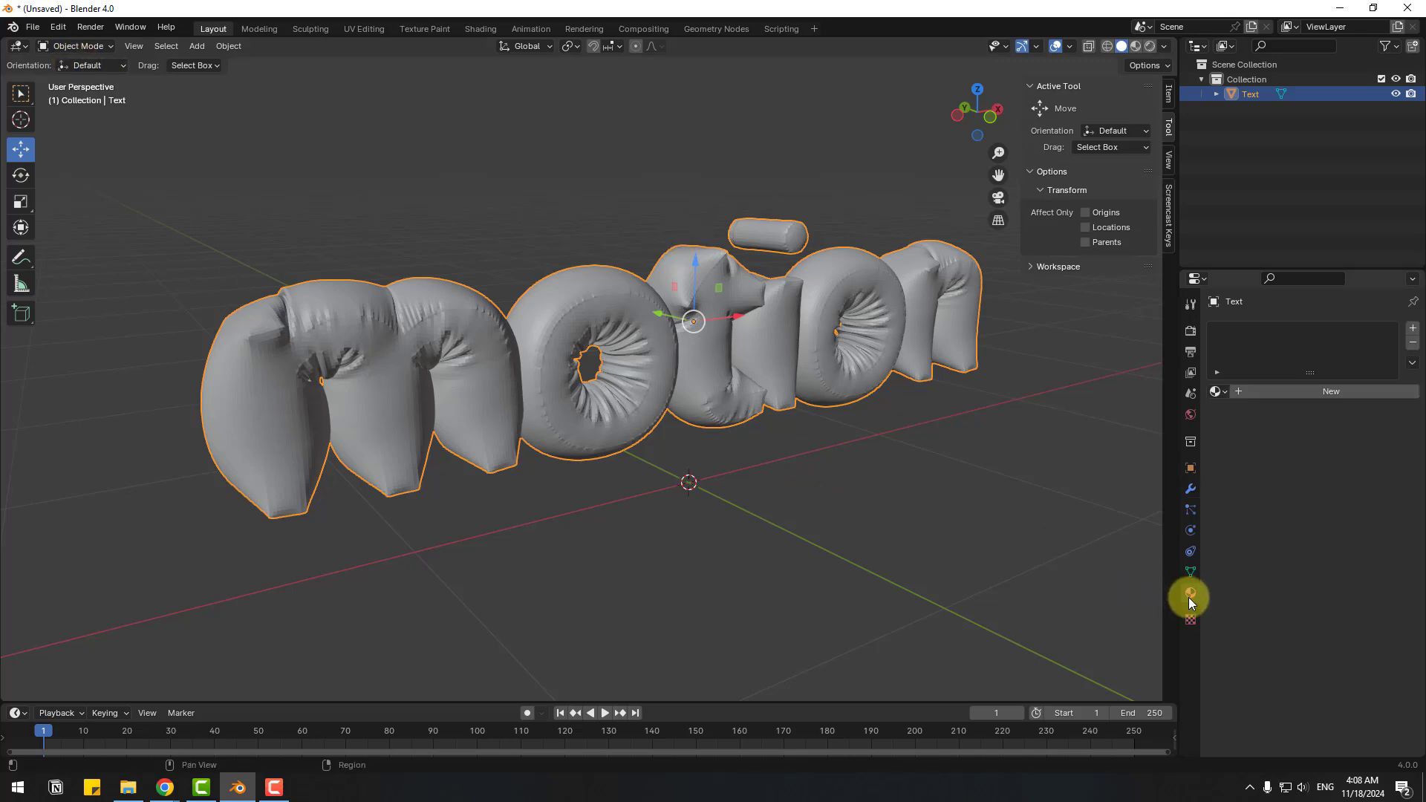
{"action": "left_click", "coordinate": [1190, 594]}
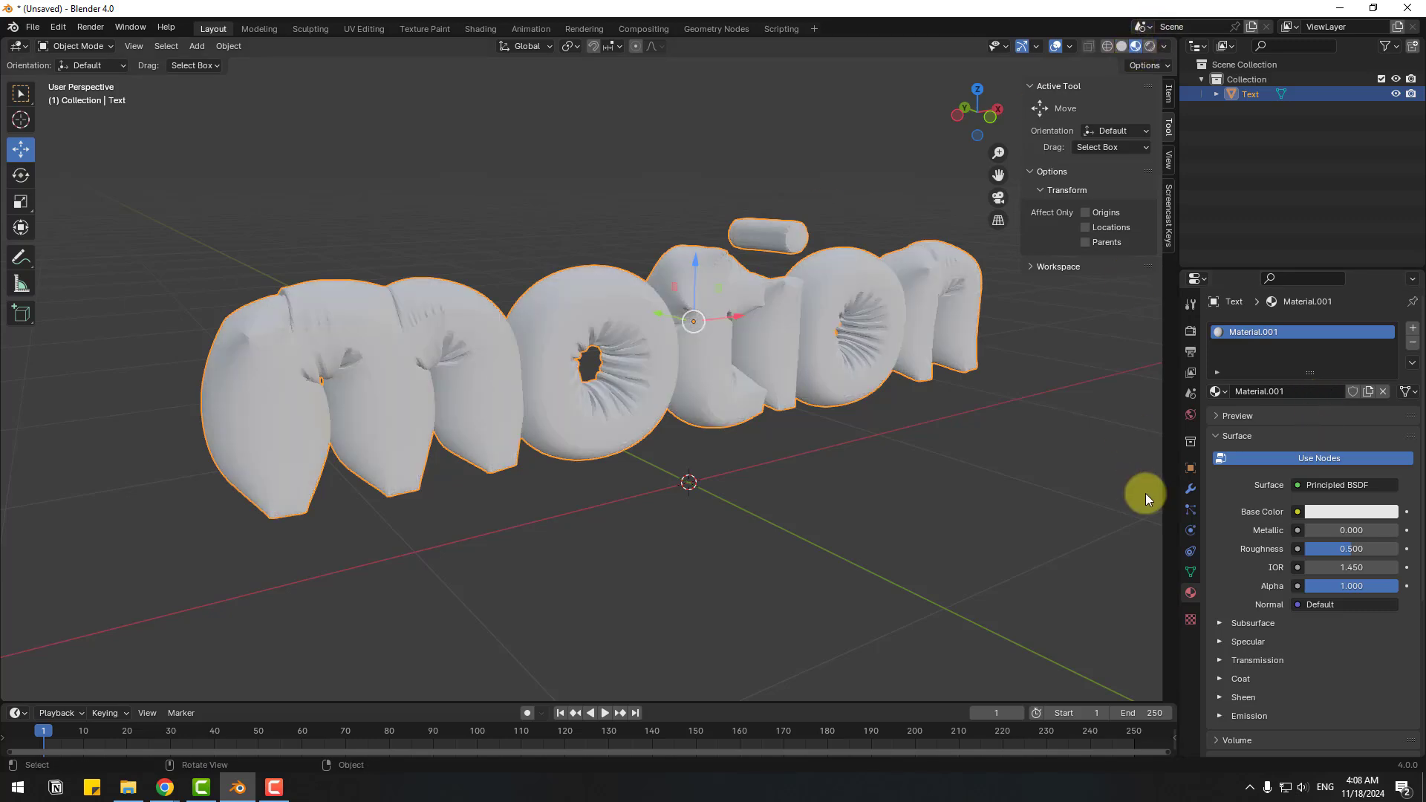
{"action": "left_click", "coordinate": [1352, 511]}
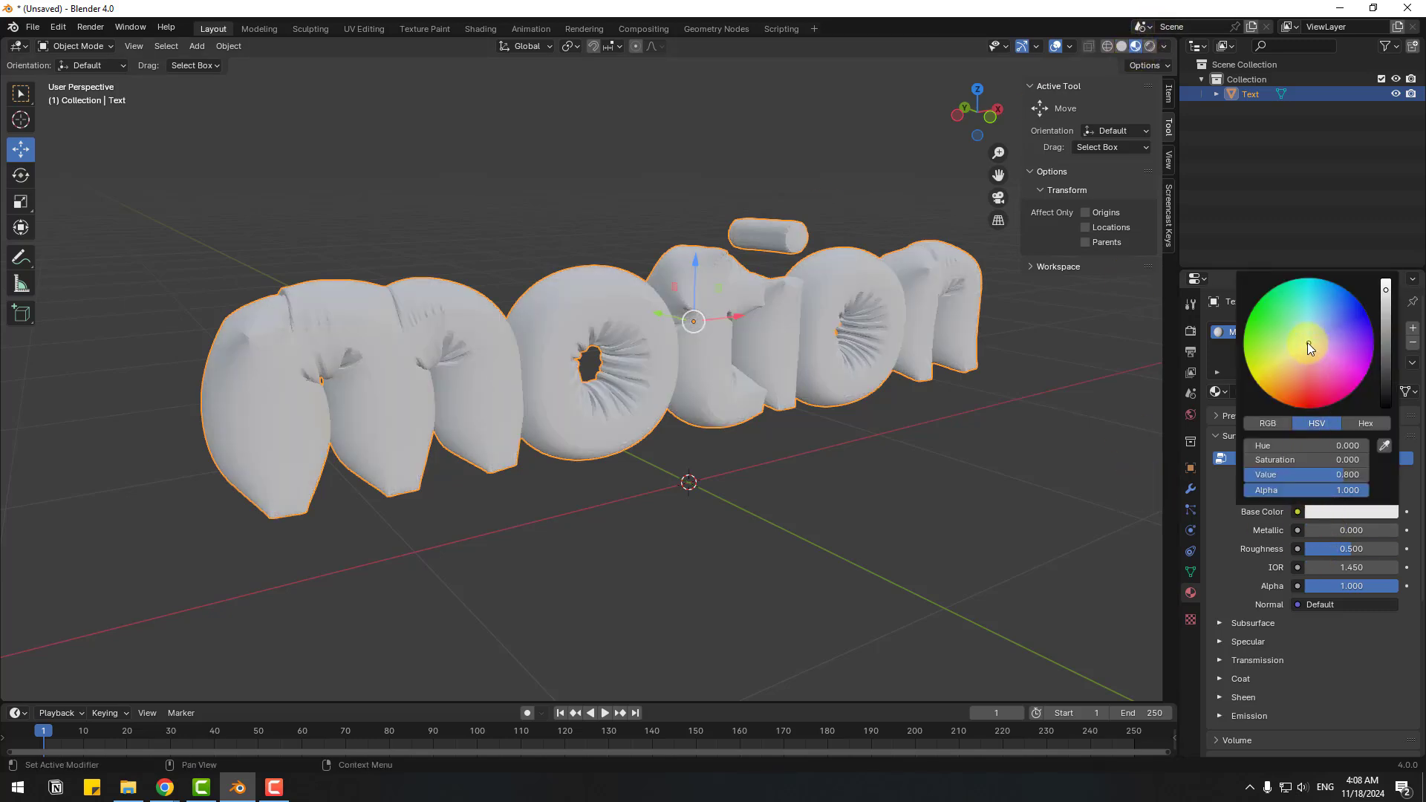
{"action": "left_click", "coordinate": [1346, 324]}
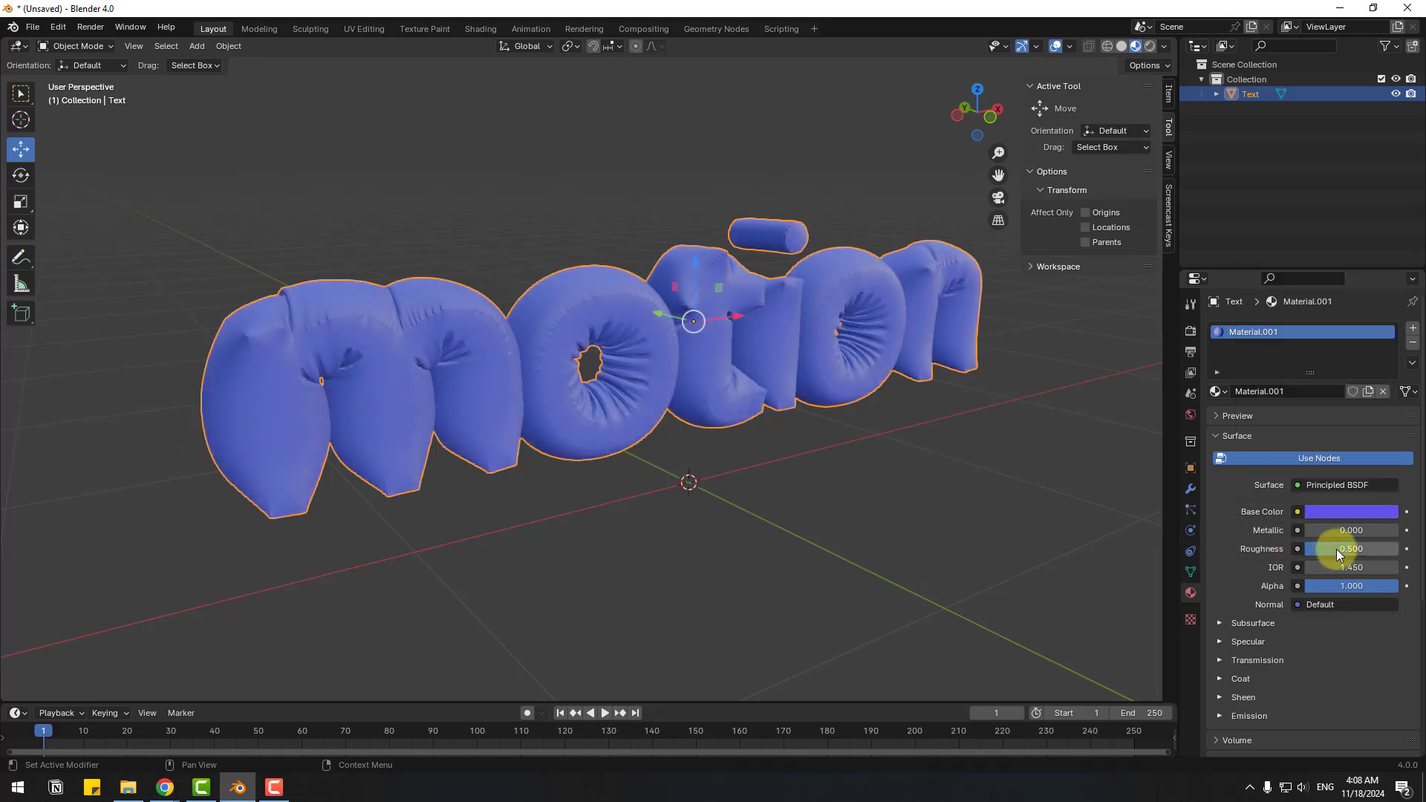
{"action": "left_click_drag", "start_coordinate": [1363, 548], "coordinate": [1314, 548]}
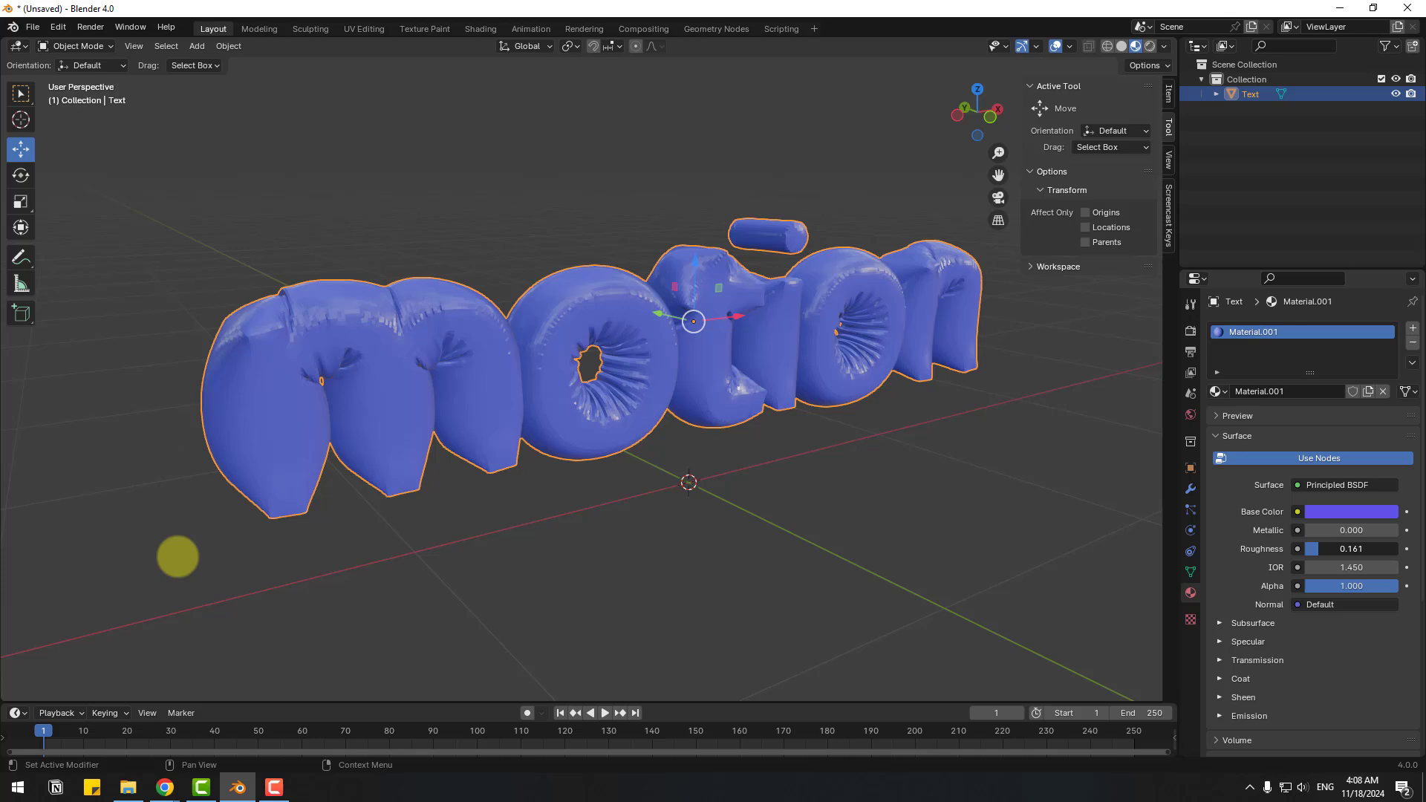
{"action": "mouse_move", "coordinate": [1250, 558]}
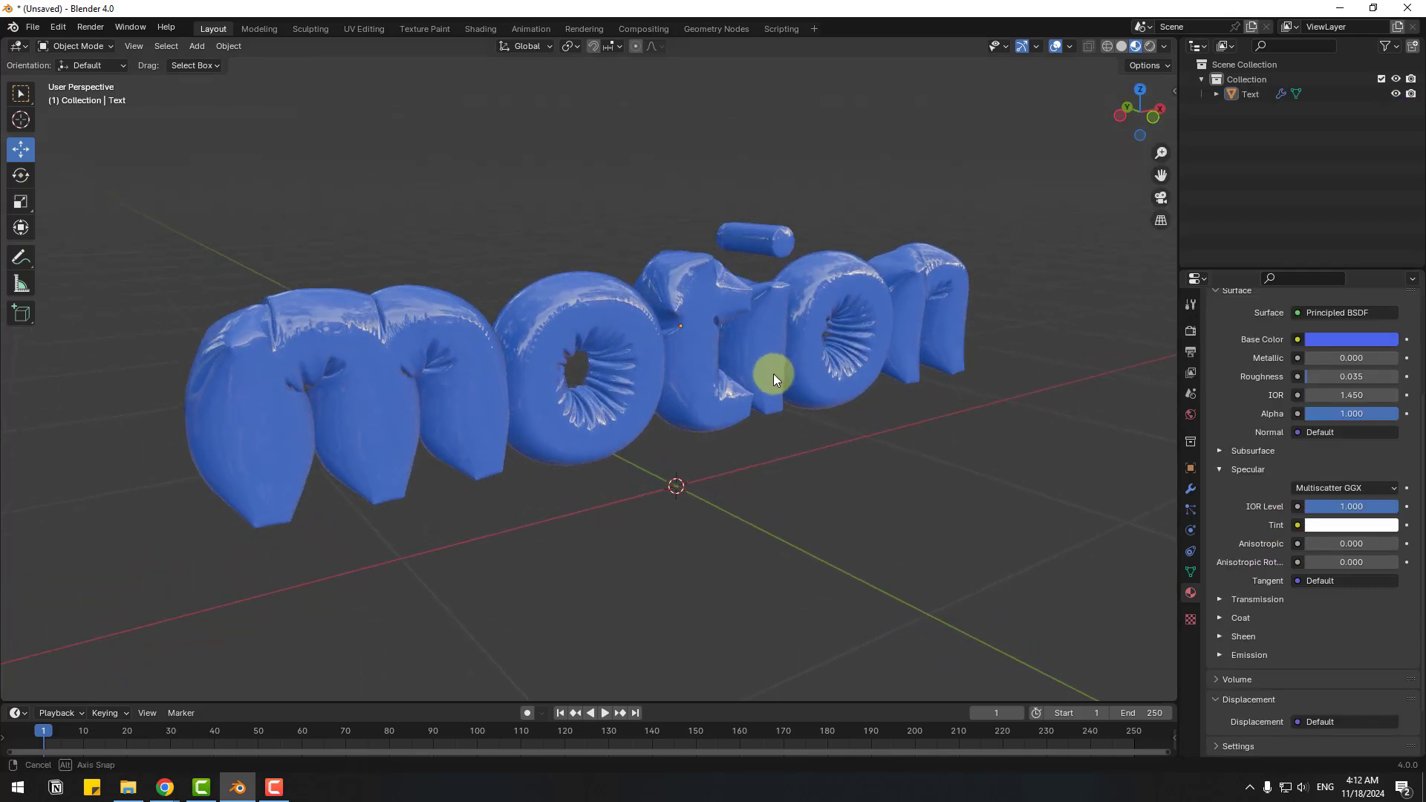
Step: Inspect the glossy blue letters at roughness 0.035, orbiting head-on and back to an angled view
{"action": "left_click_drag", "start_coordinate": [773, 381], "coordinate": [728, 386]}
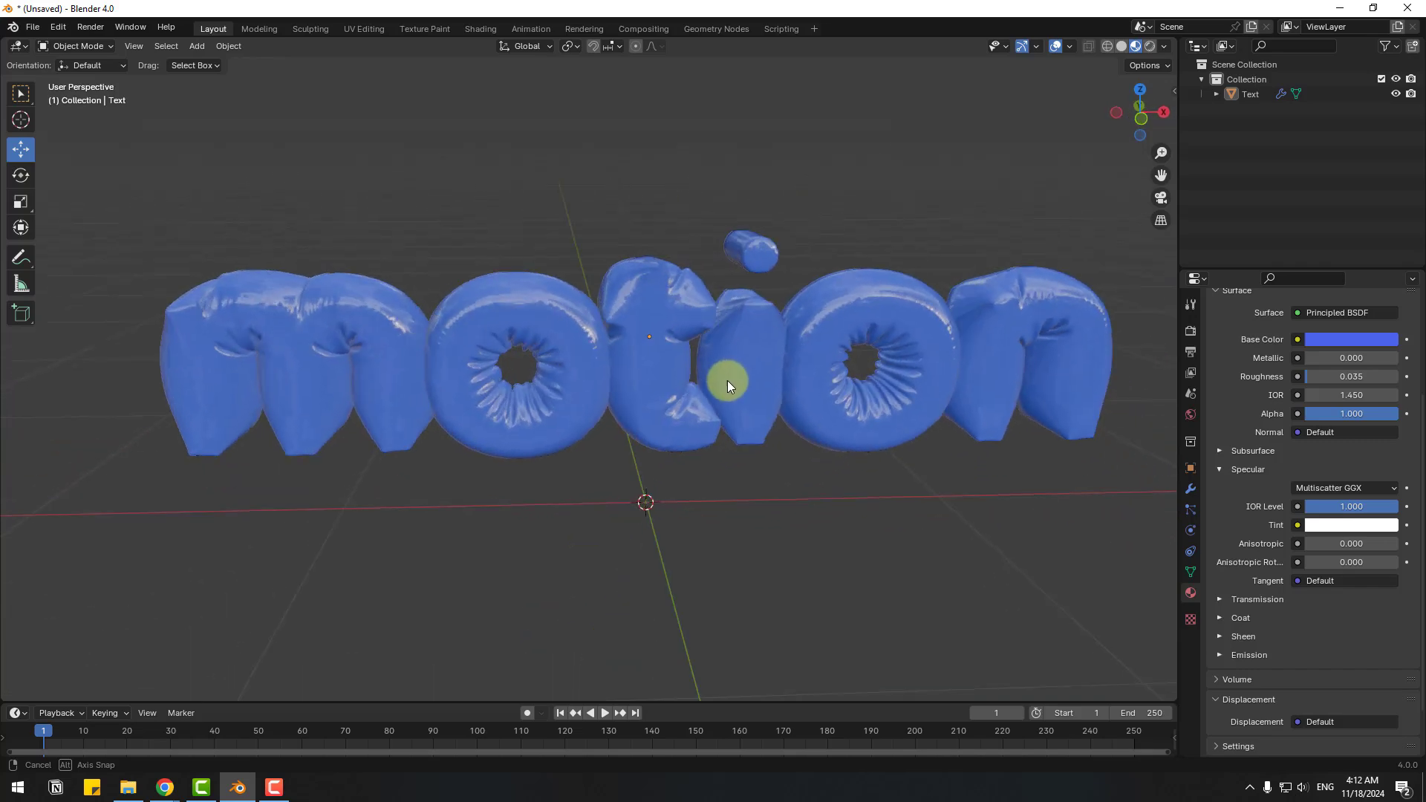
{"action": "left_click_drag", "start_coordinate": [728, 381], "coordinate": [767, 377]}
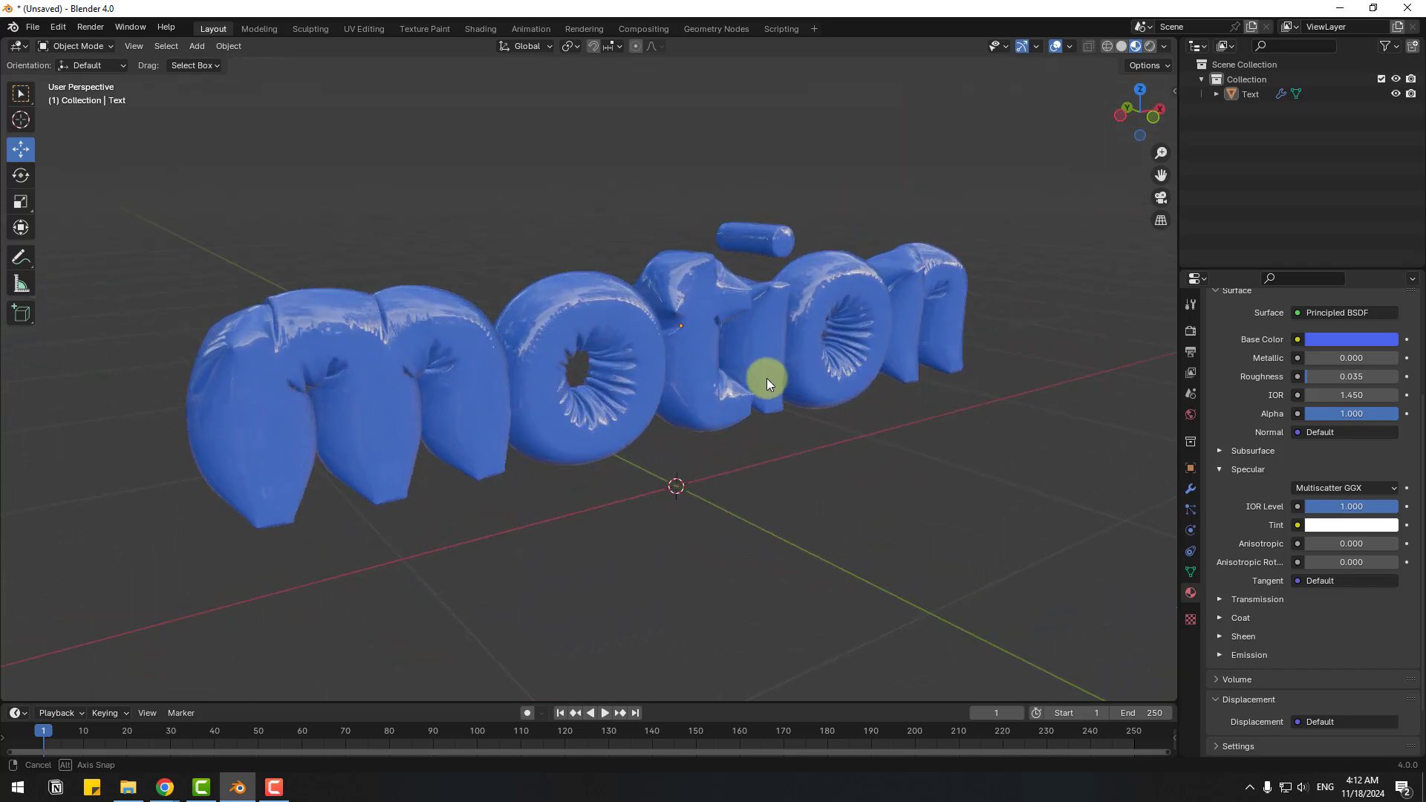